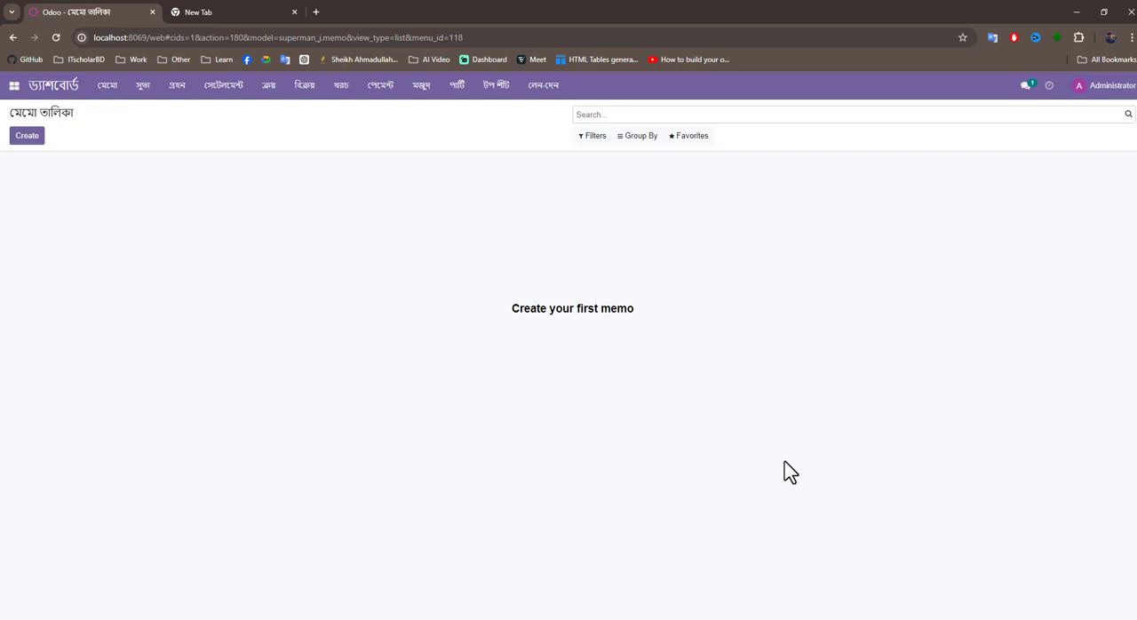
mouse_move(693, 325)
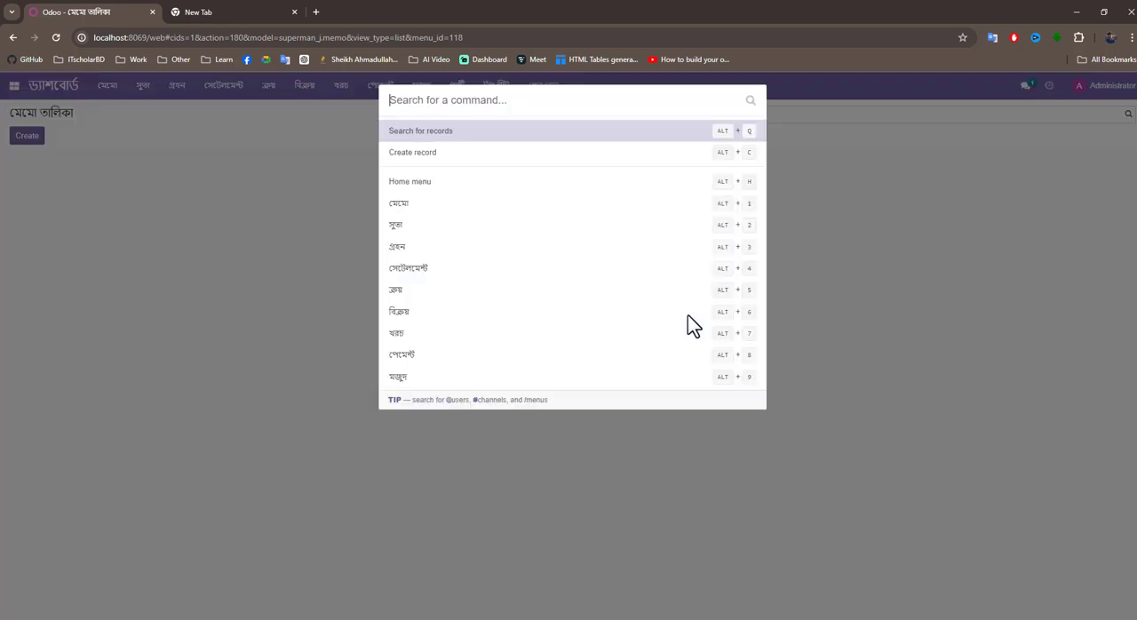
Activate developer mode via the debug command and show the developer tools list.
type("debug=assets")
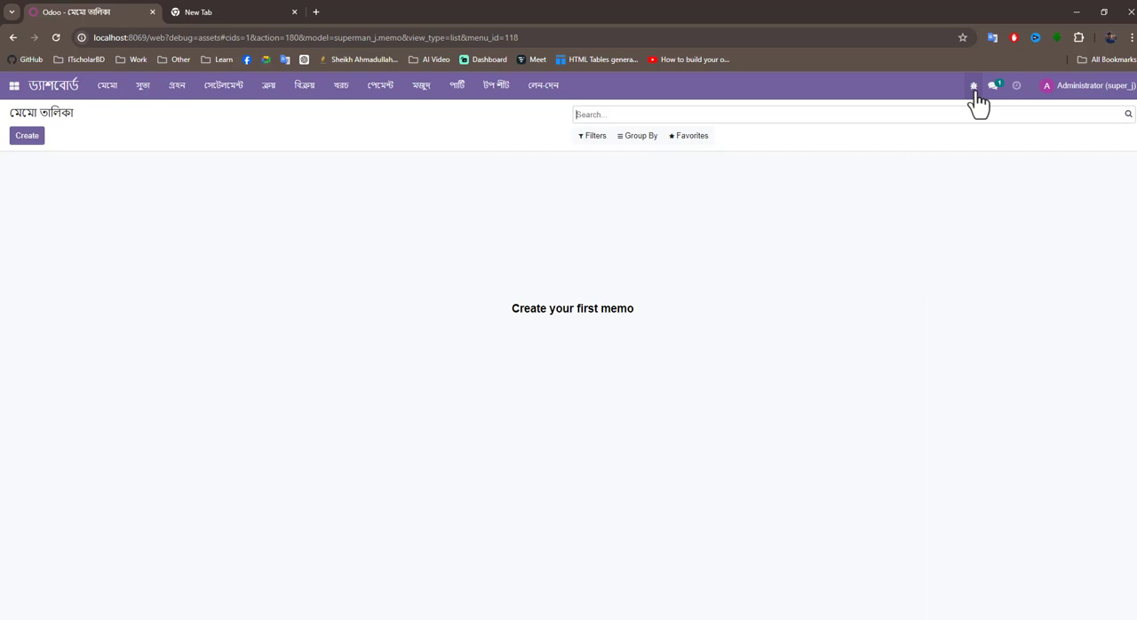
left_click(973, 85)
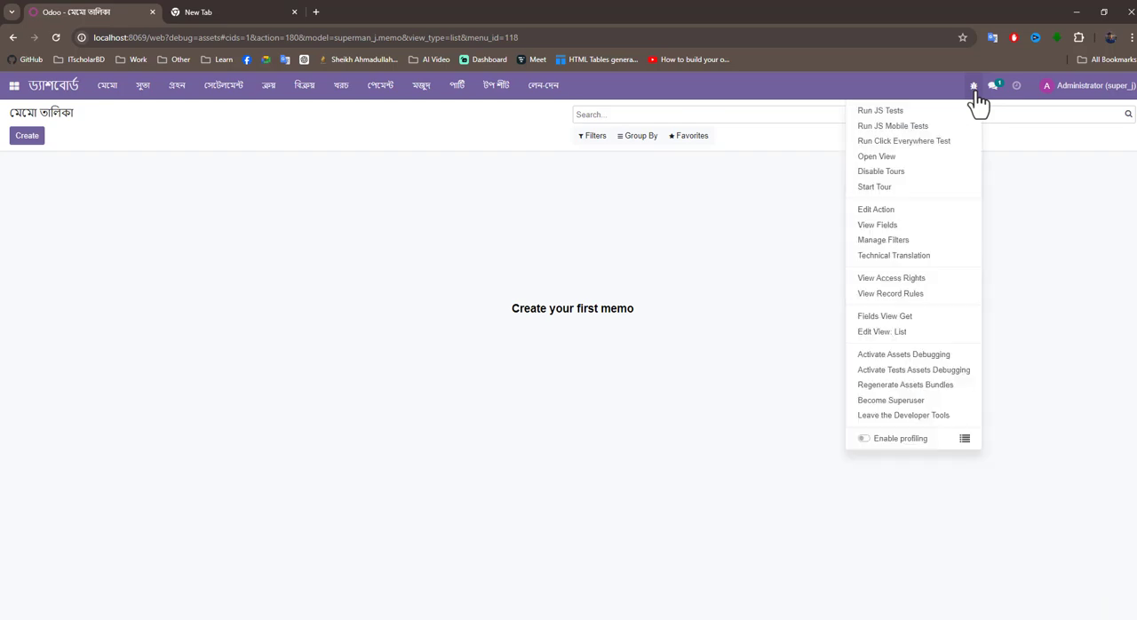
mouse_move(769, 117)
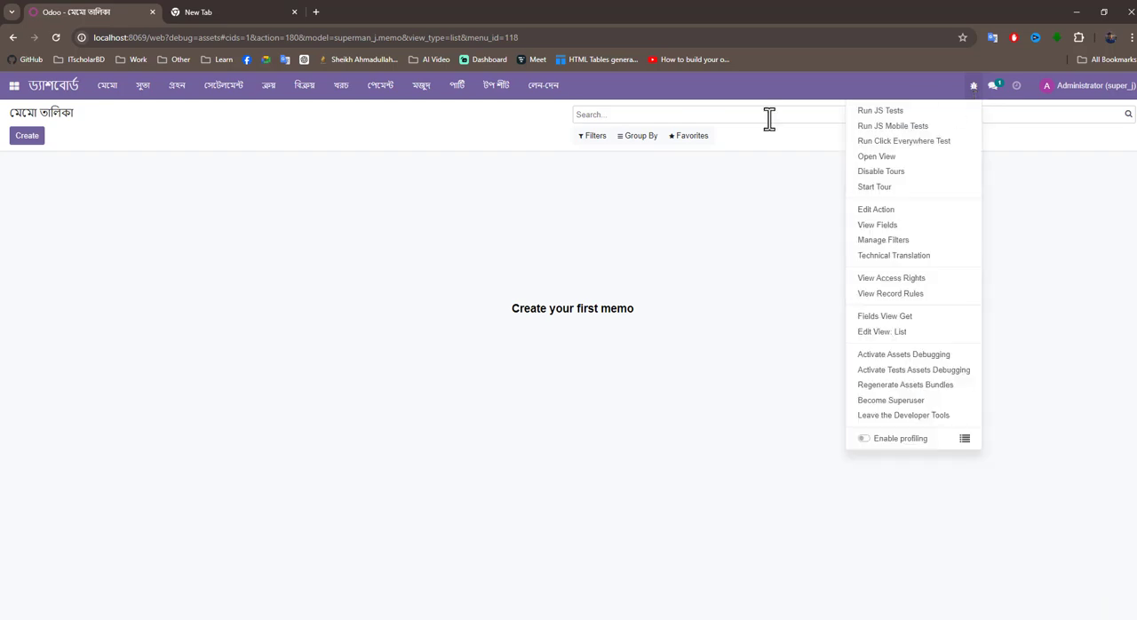
Go to Settings > Technical > Outgoing Mail Servers, showing the empty list.
left_click(14, 85)
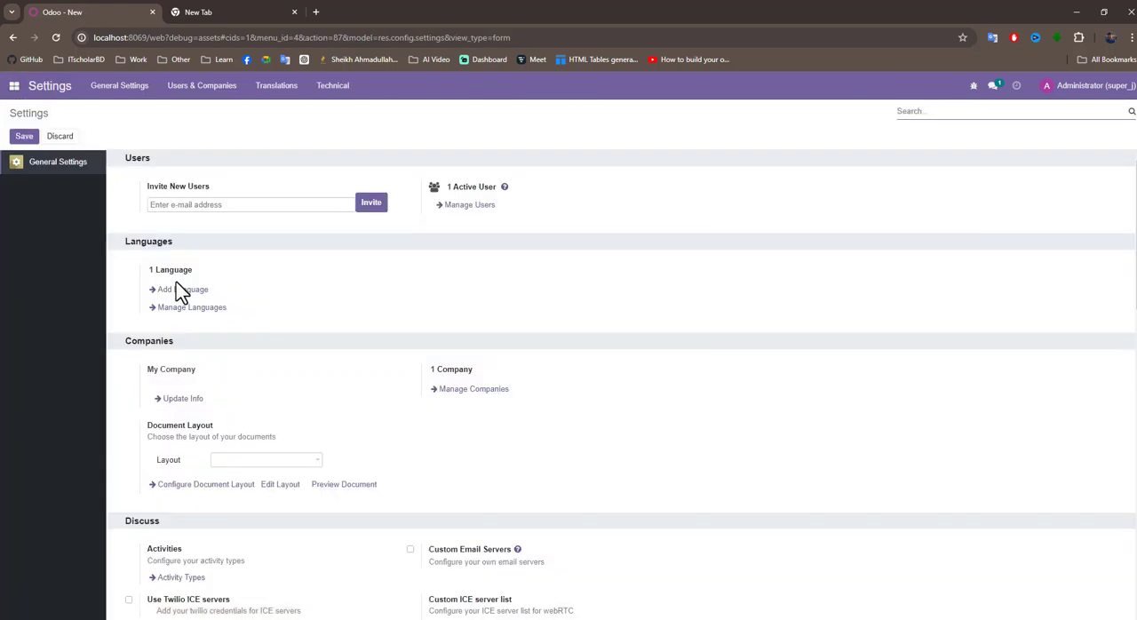
left_click(332, 86)
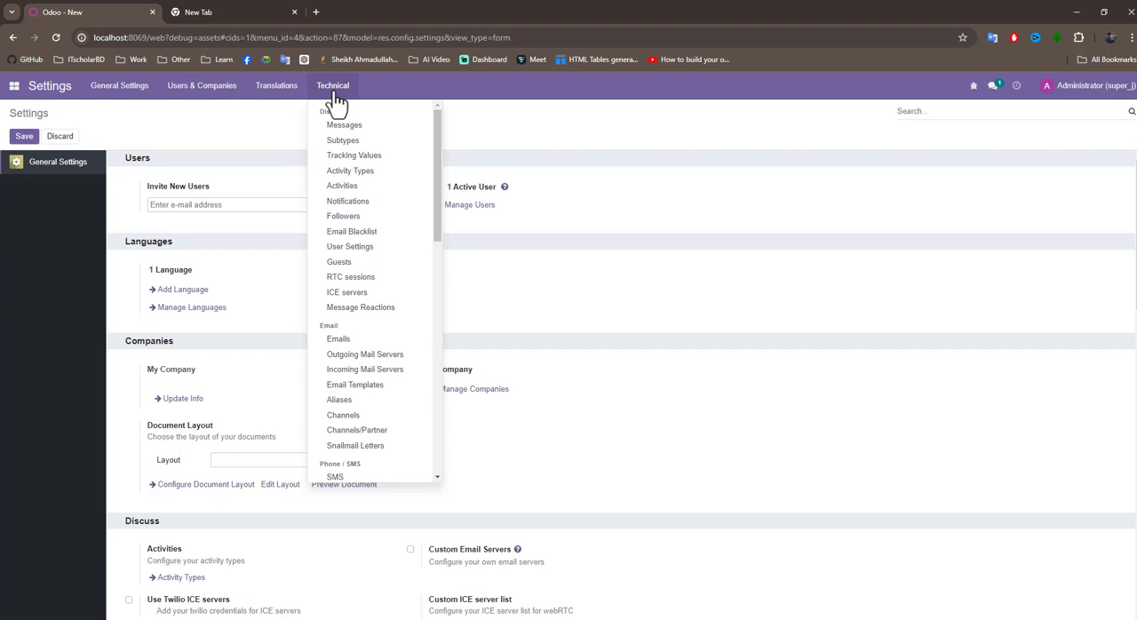
mouse_move(364, 355)
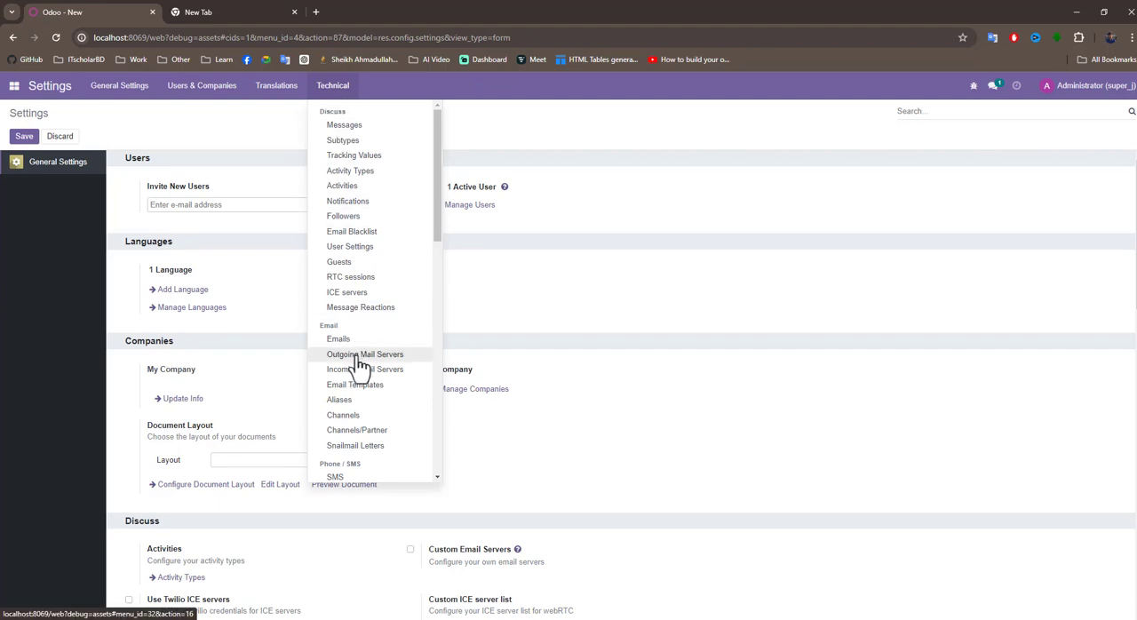
left_click(366, 353)
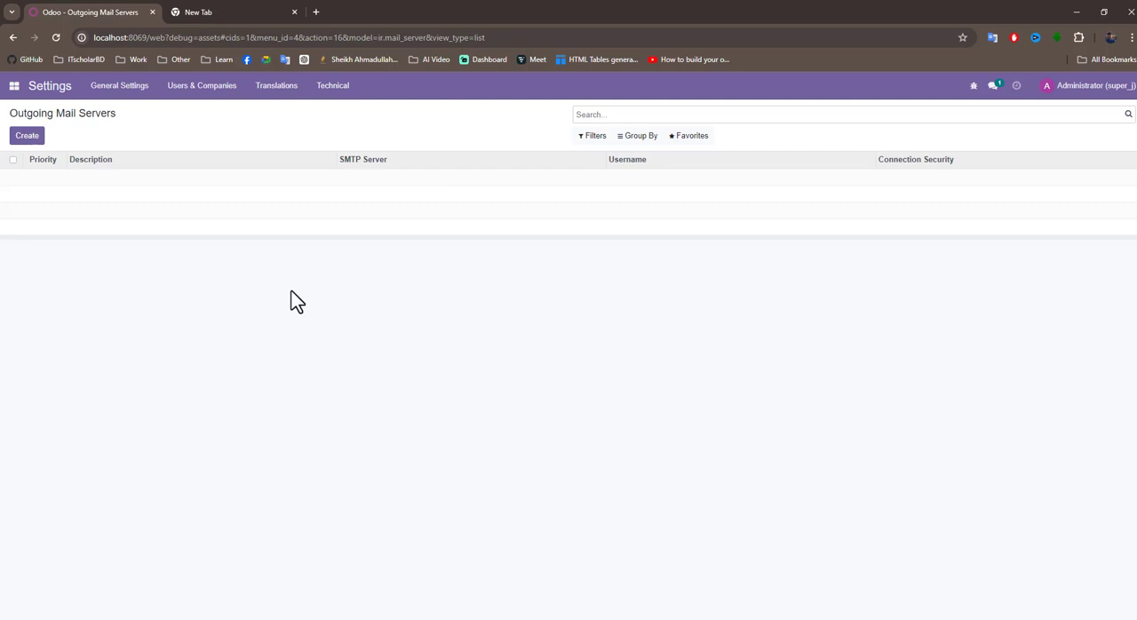
mouse_move(80, 149)
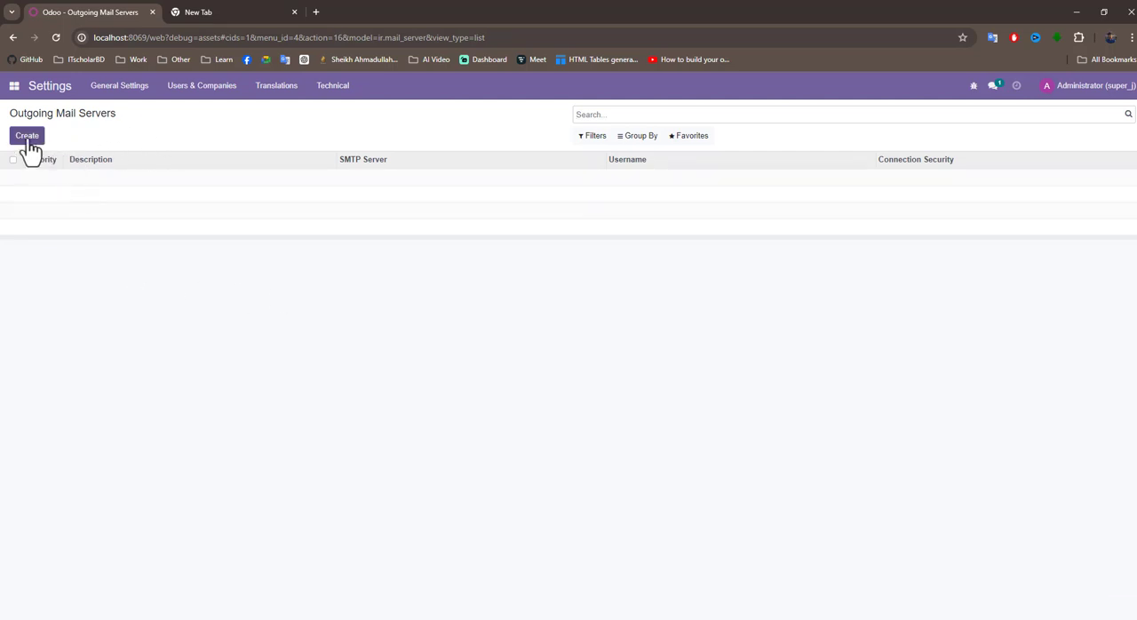
Create a mail server record described Odoo15 with SMTP server smtp.gmail.com.
left_click(26, 135)
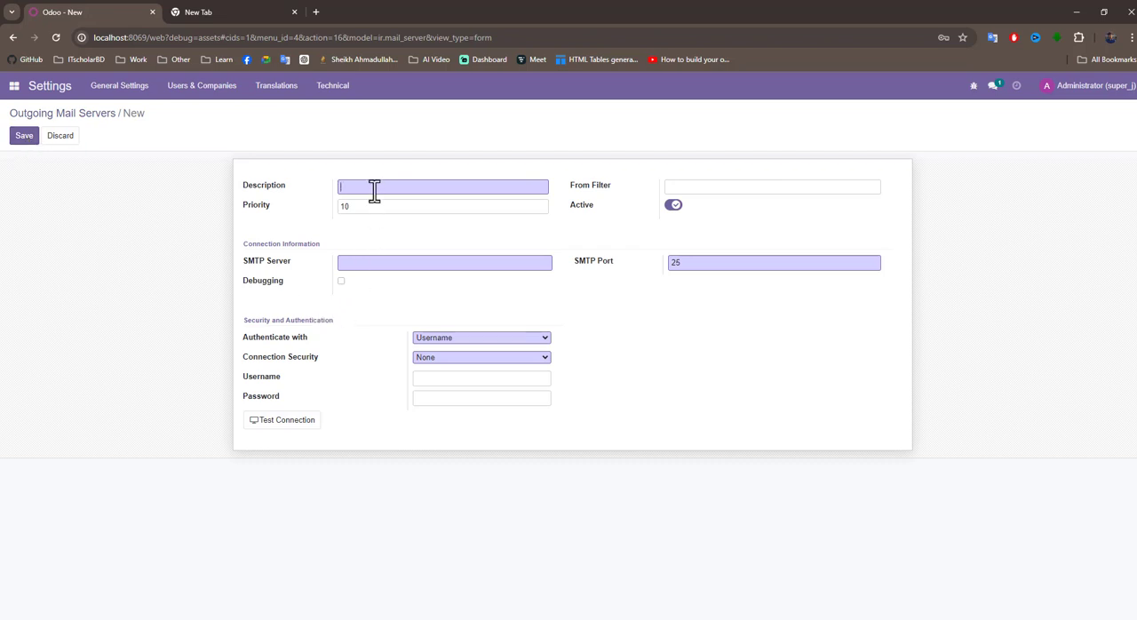
type("Odoo15")
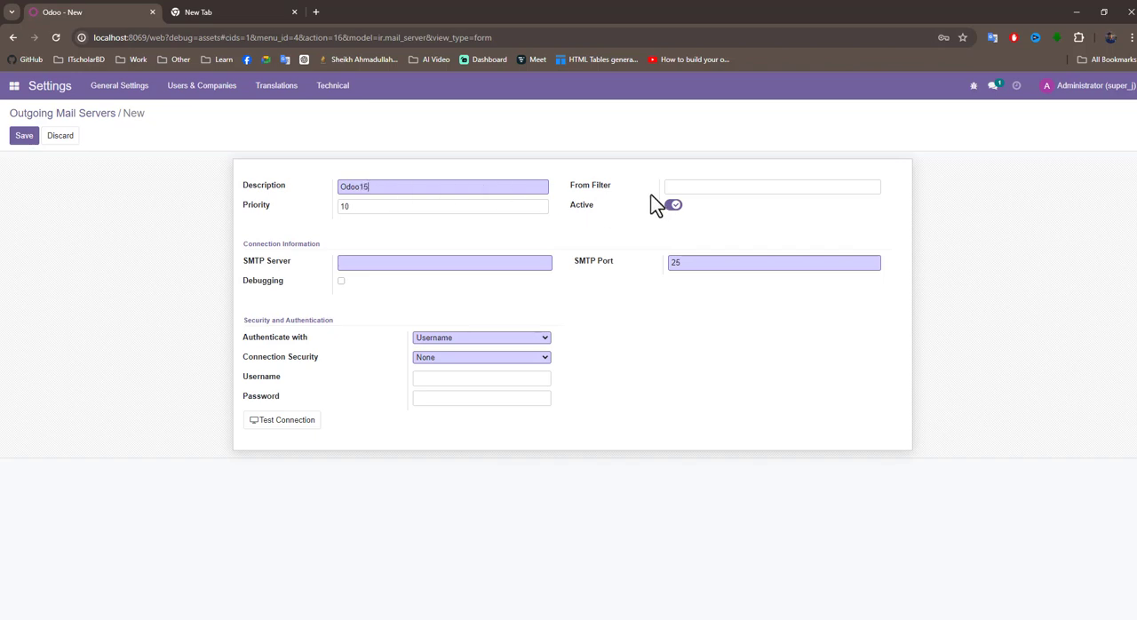
left_click(444, 263)
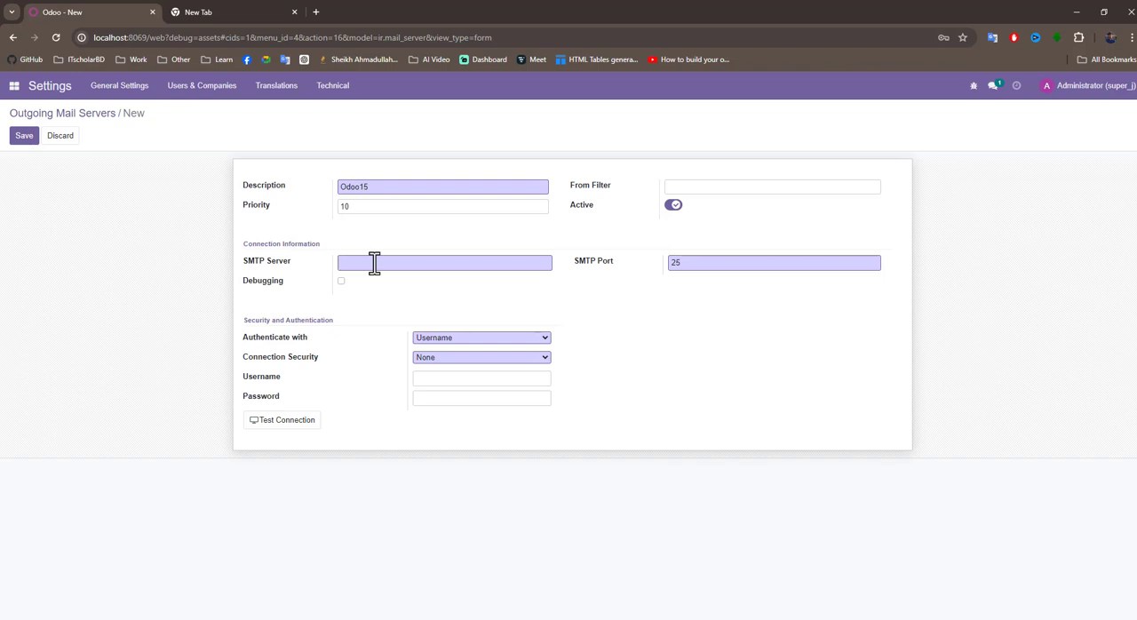
type("smtp")
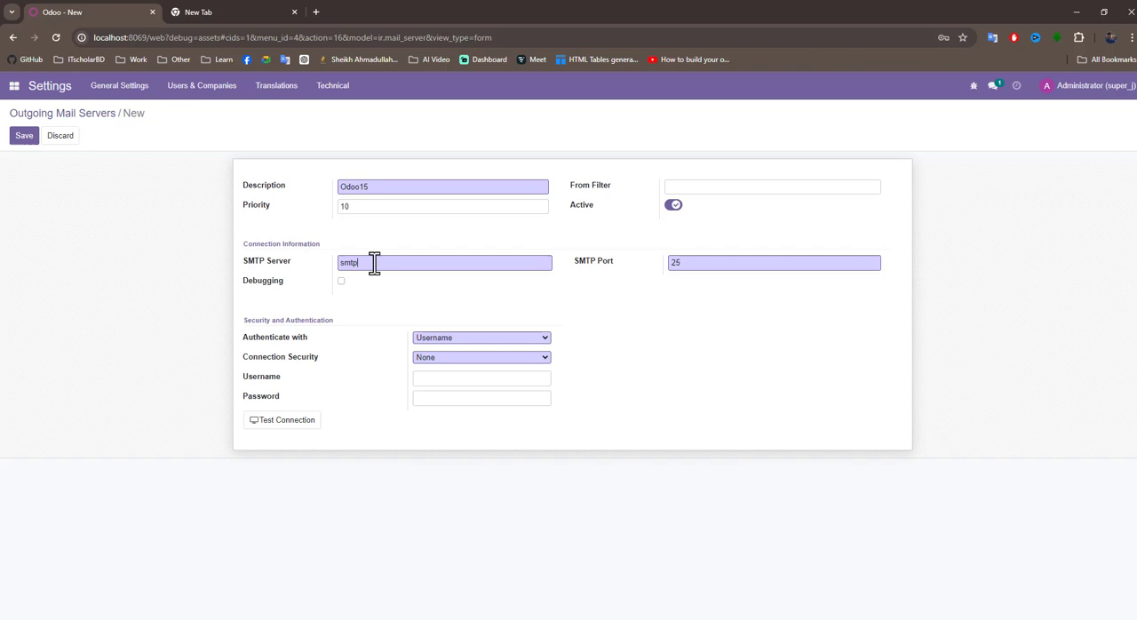
type(".")
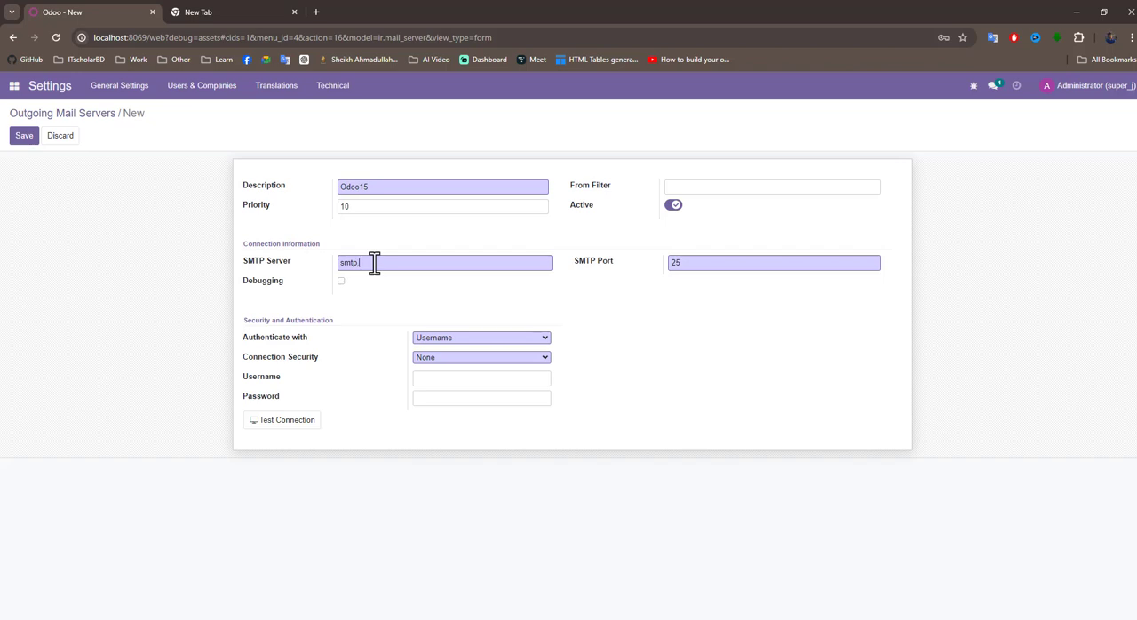
type("gmail.com")
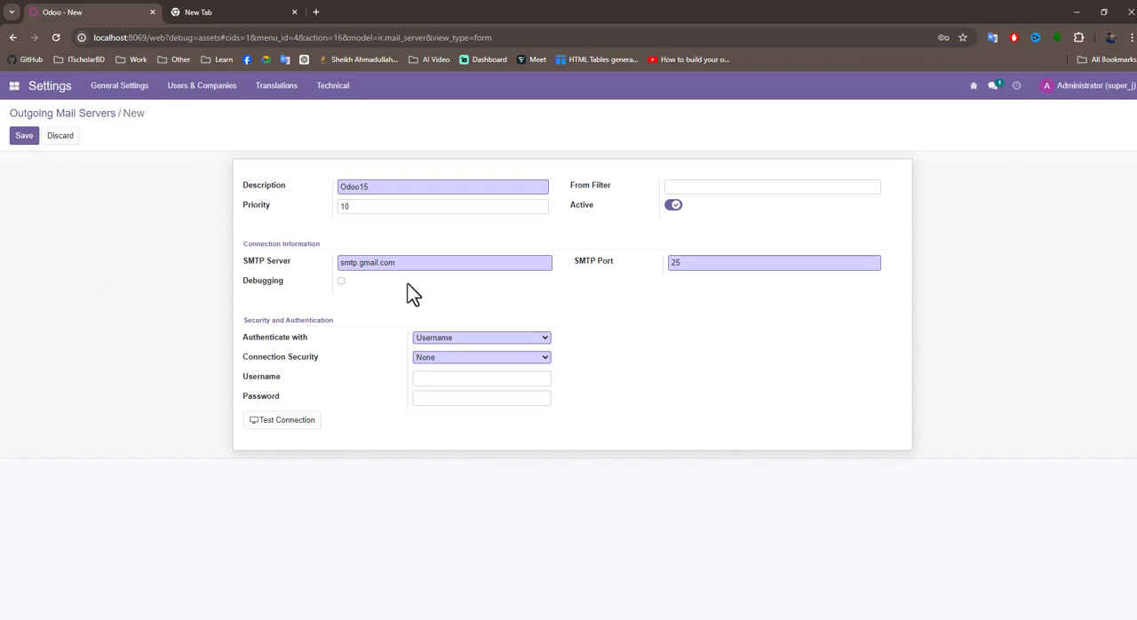
mouse_move(508, 338)
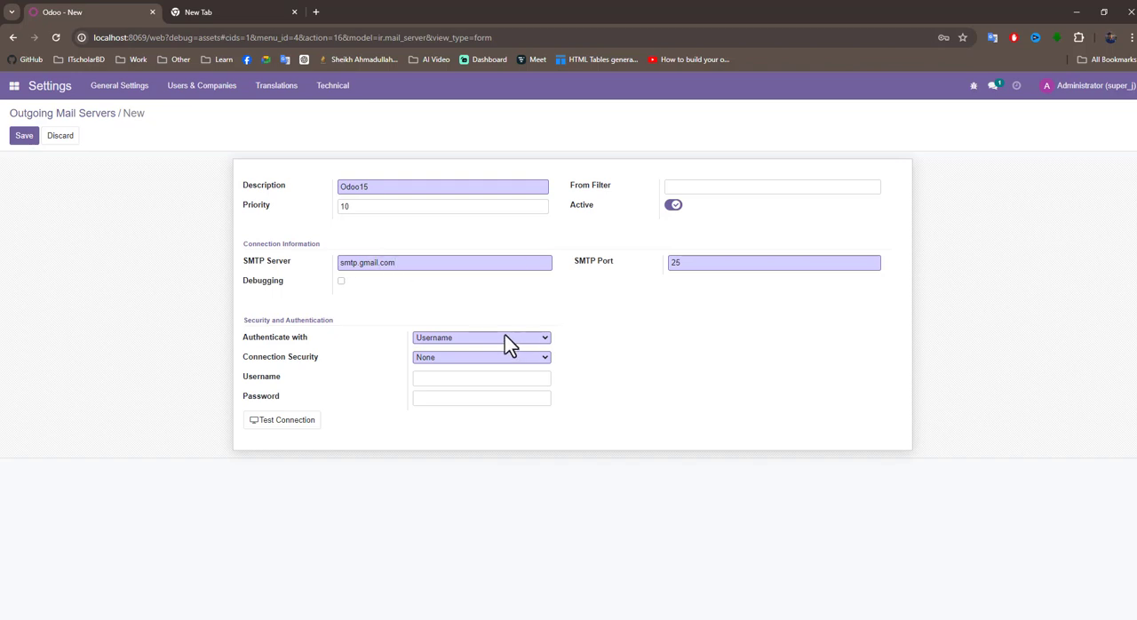
mouse_move(463, 366)
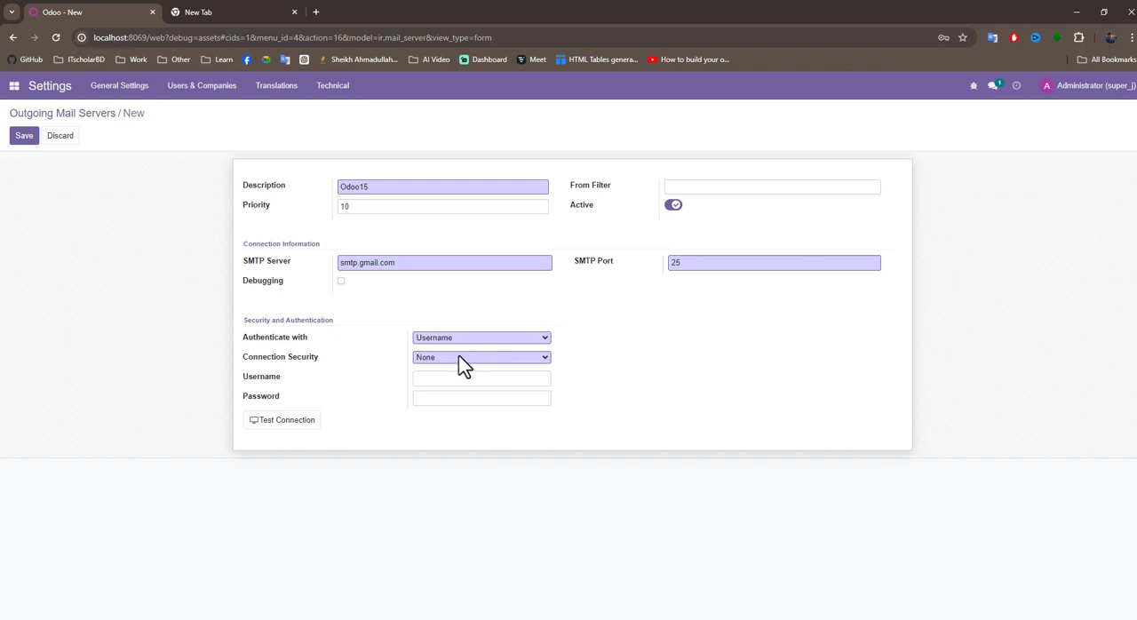
mouse_move(435, 354)
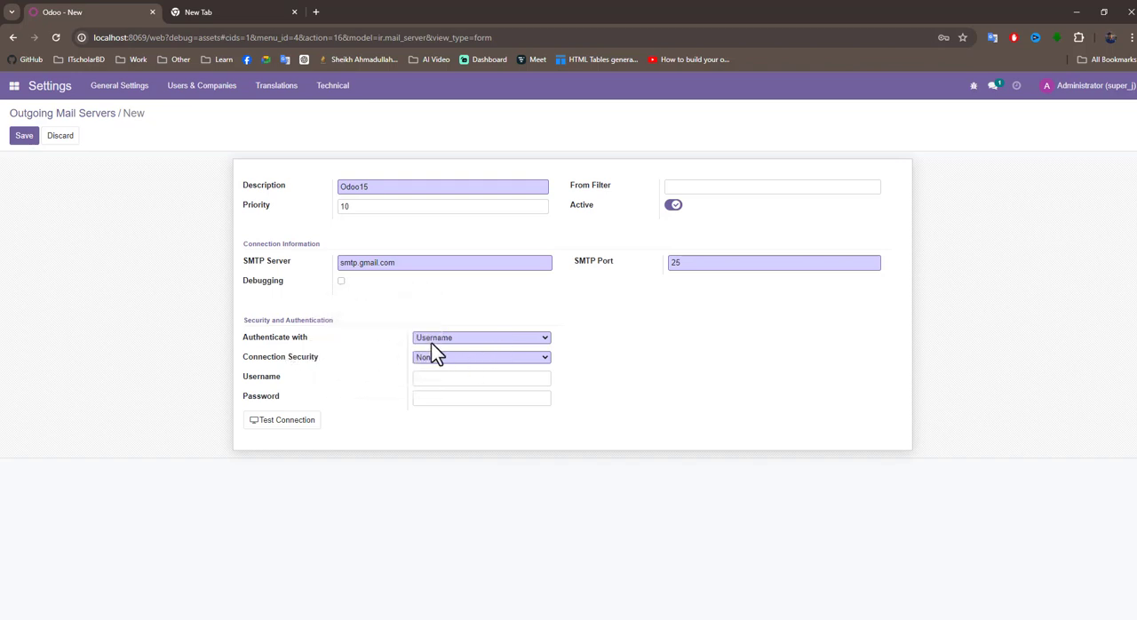
mouse_move(471, 346)
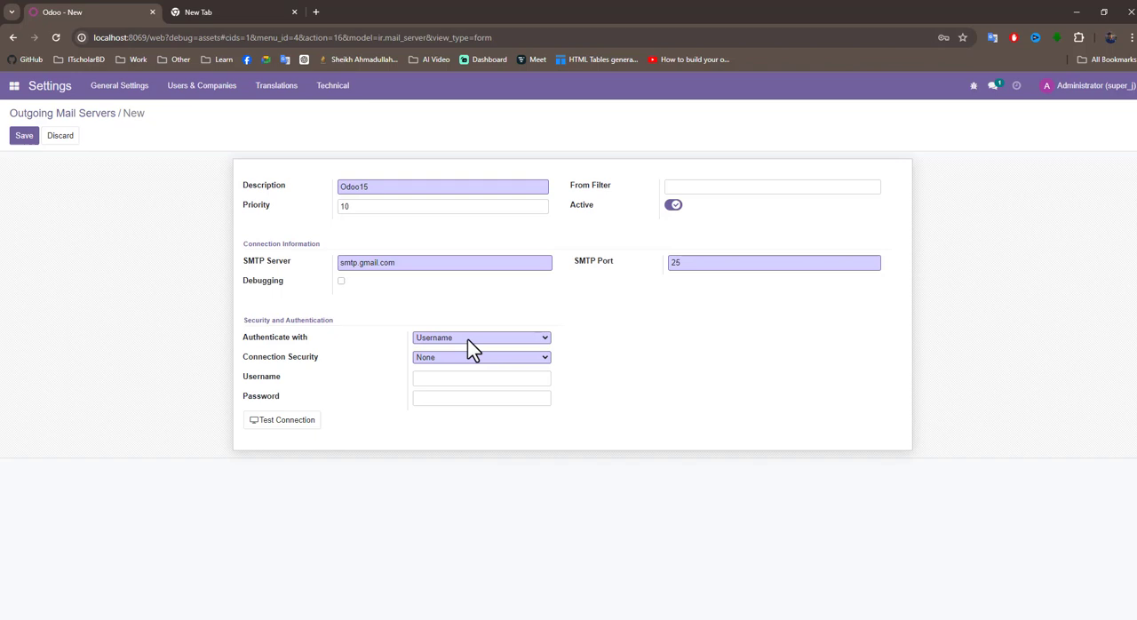
mouse_move(295, 373)
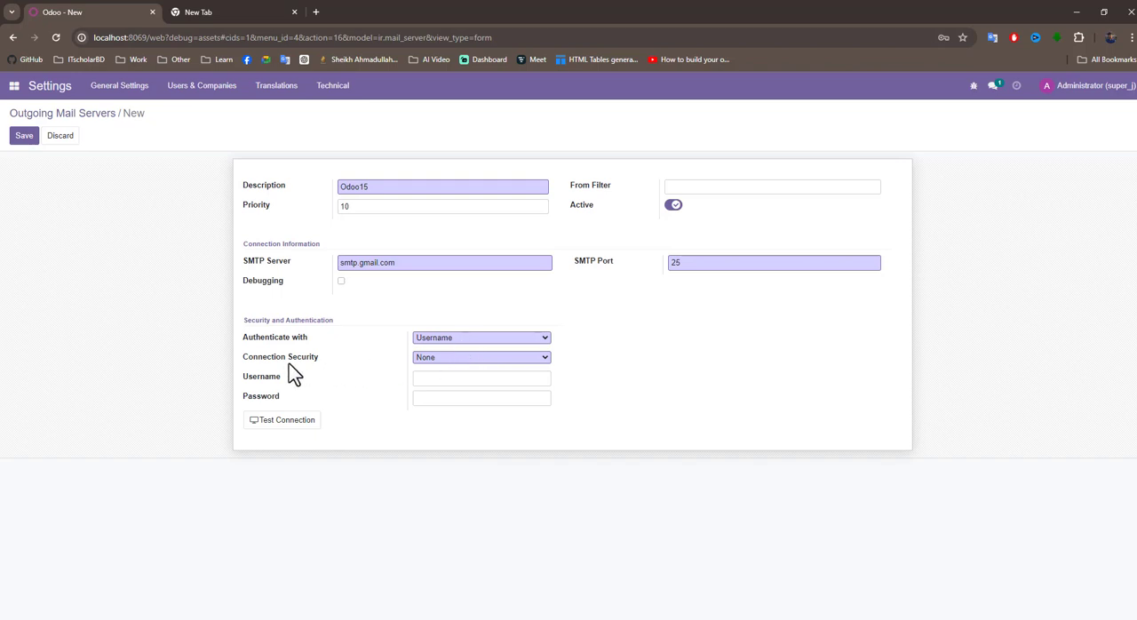
Set connection security to SSL/TLS on port 465, leaving credentials to fill next.
left_click(480, 358)
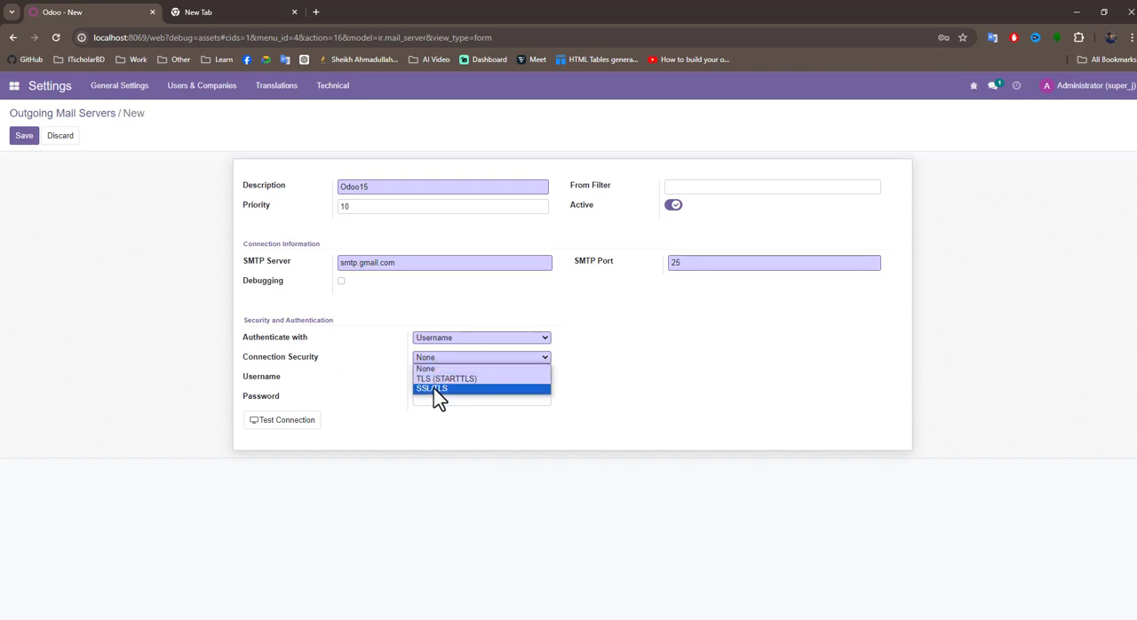
mouse_move(444, 393)
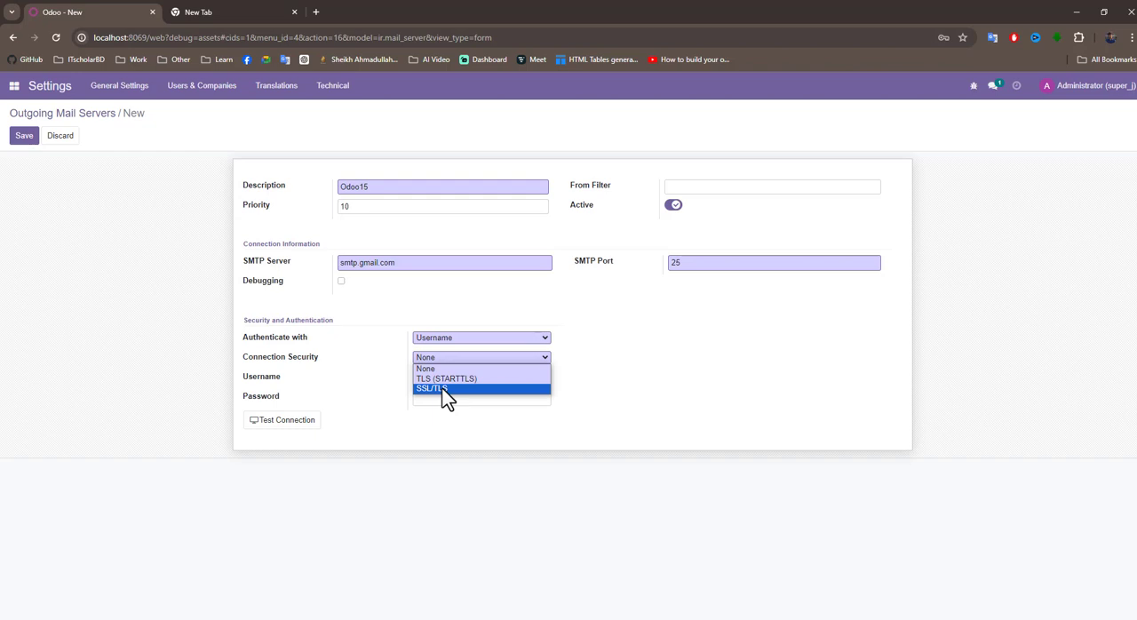
left_click(433, 387)
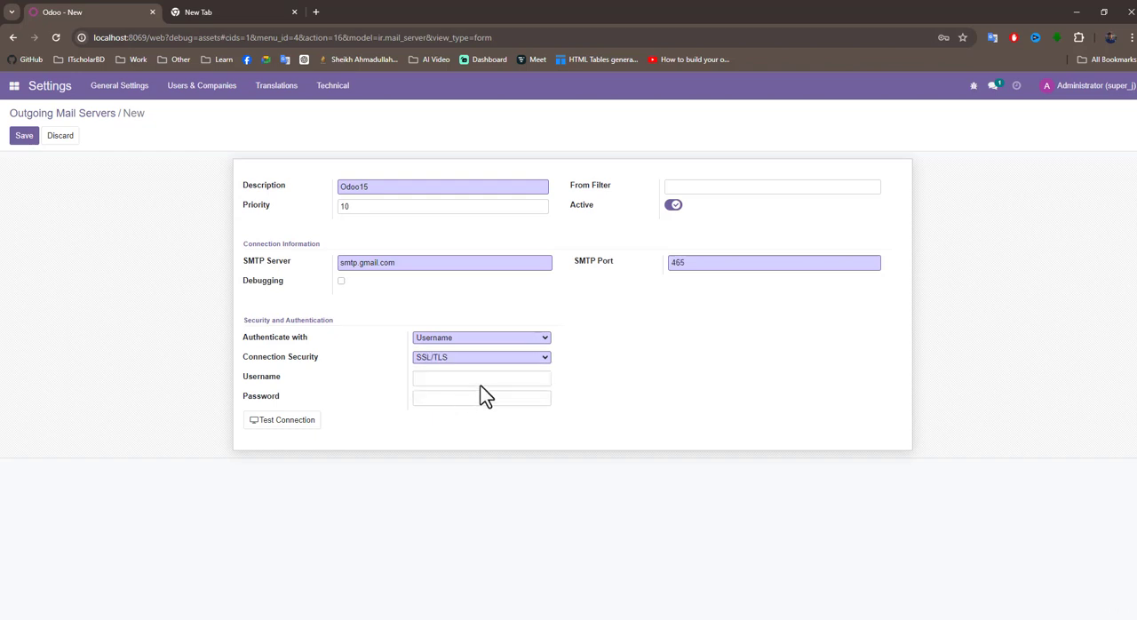
mouse_move(593, 281)
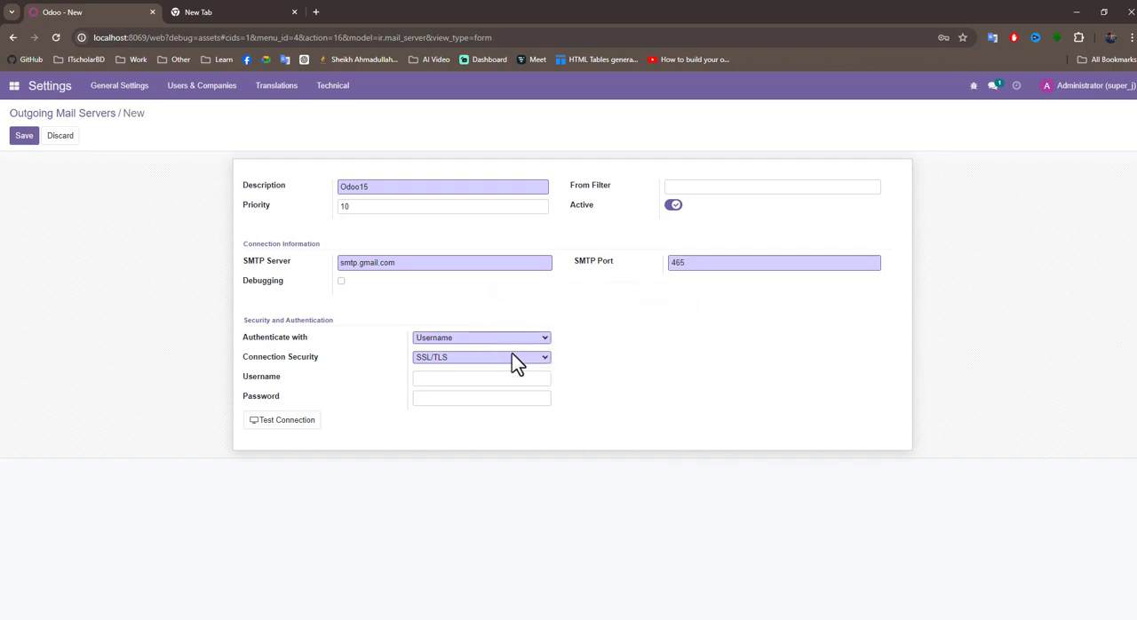
left_click(480, 377)
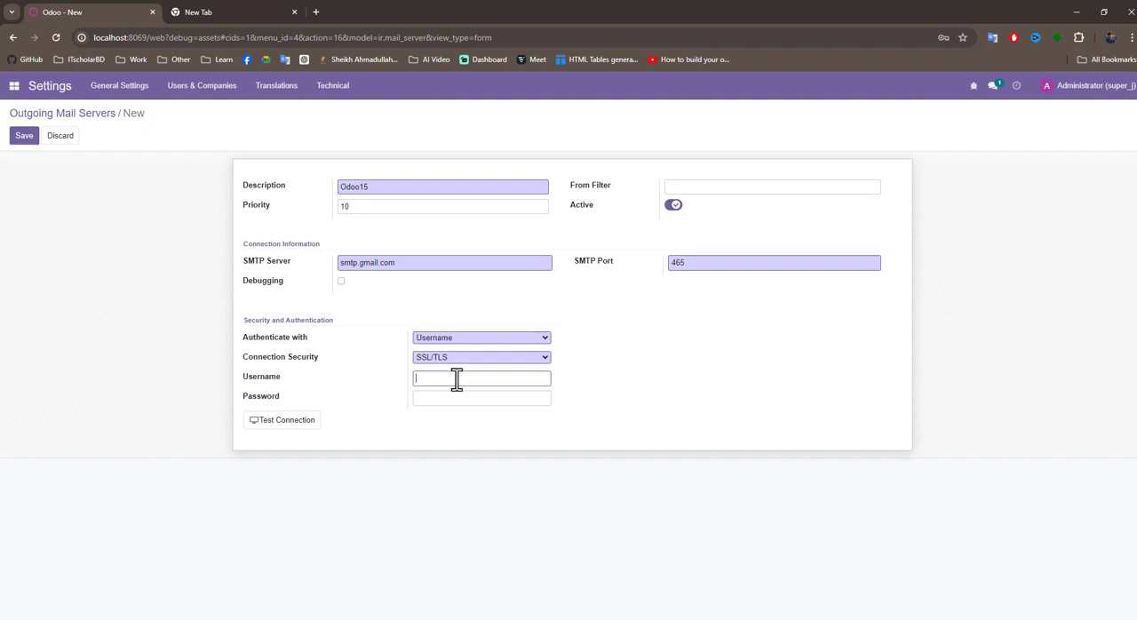
In a new tab, reach the Google Account App passwords page via search.
left_click(231, 11)
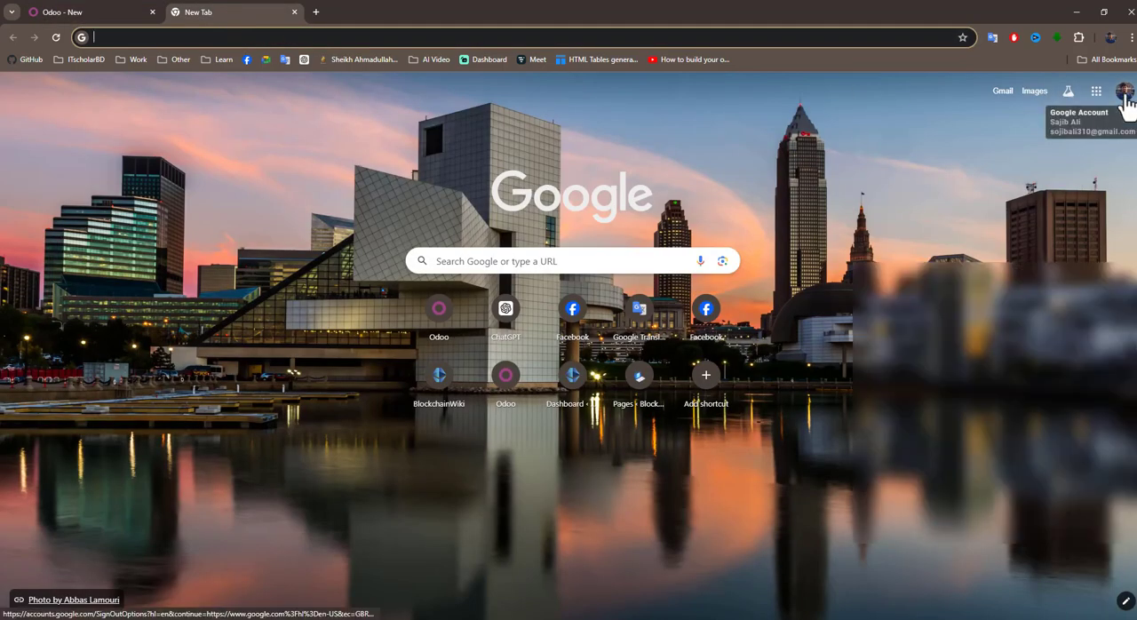
left_click(1125, 89)
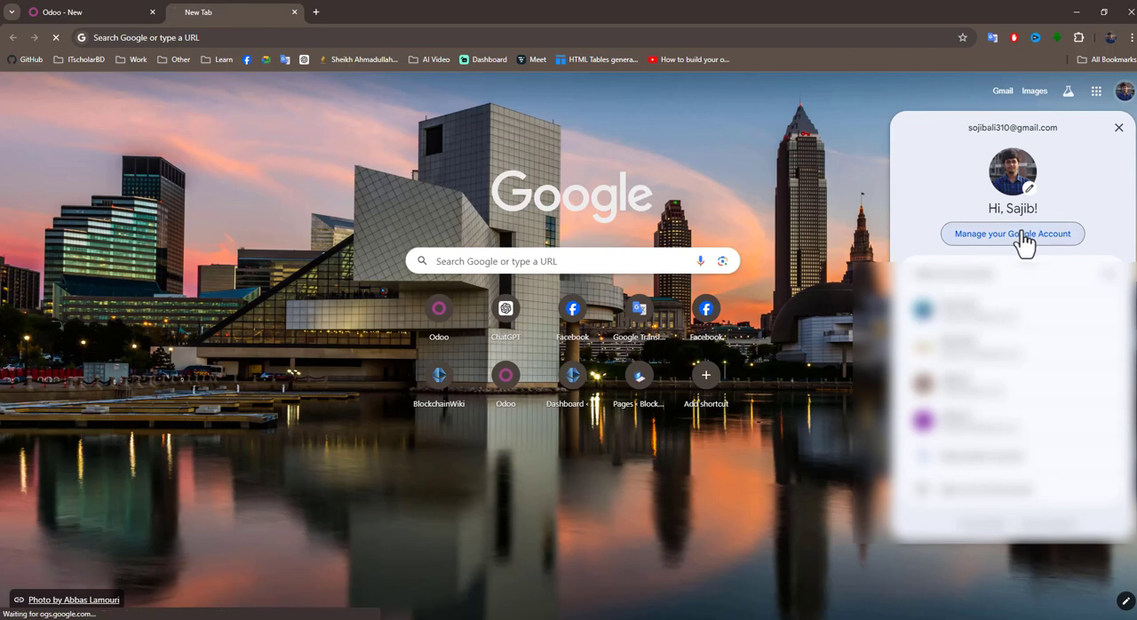
left_click(1013, 234)
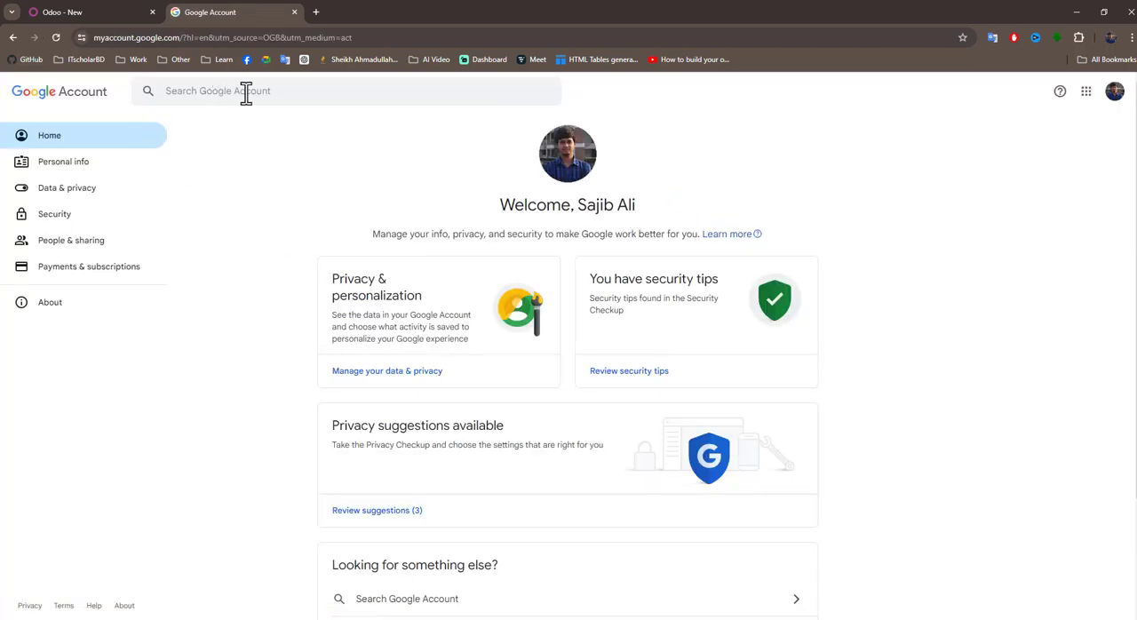
type("a")
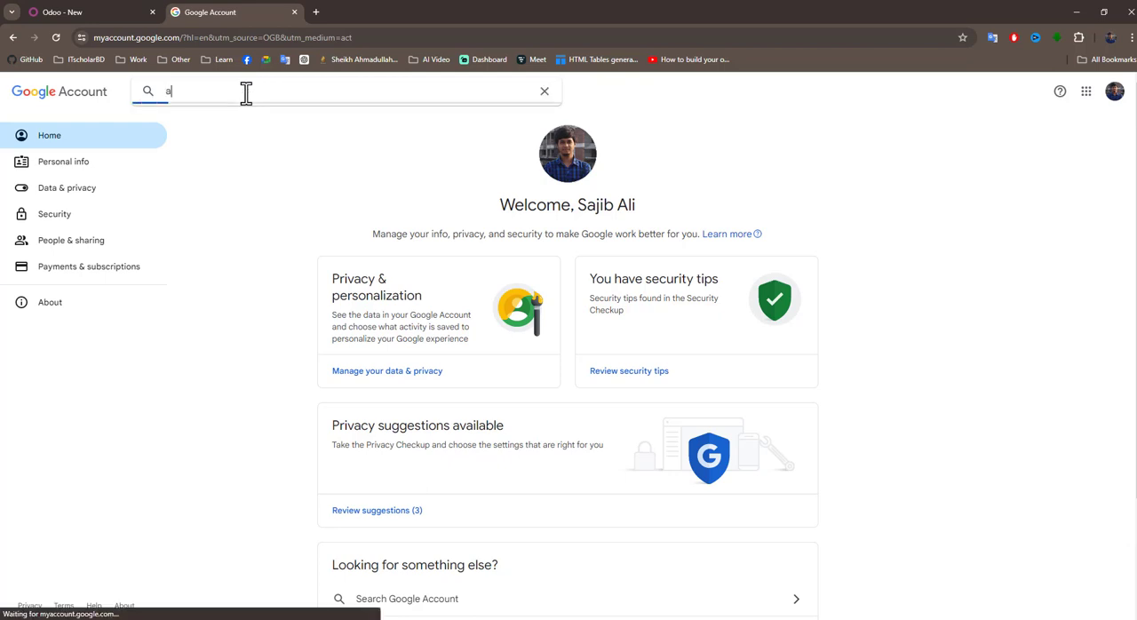
type("pp password")
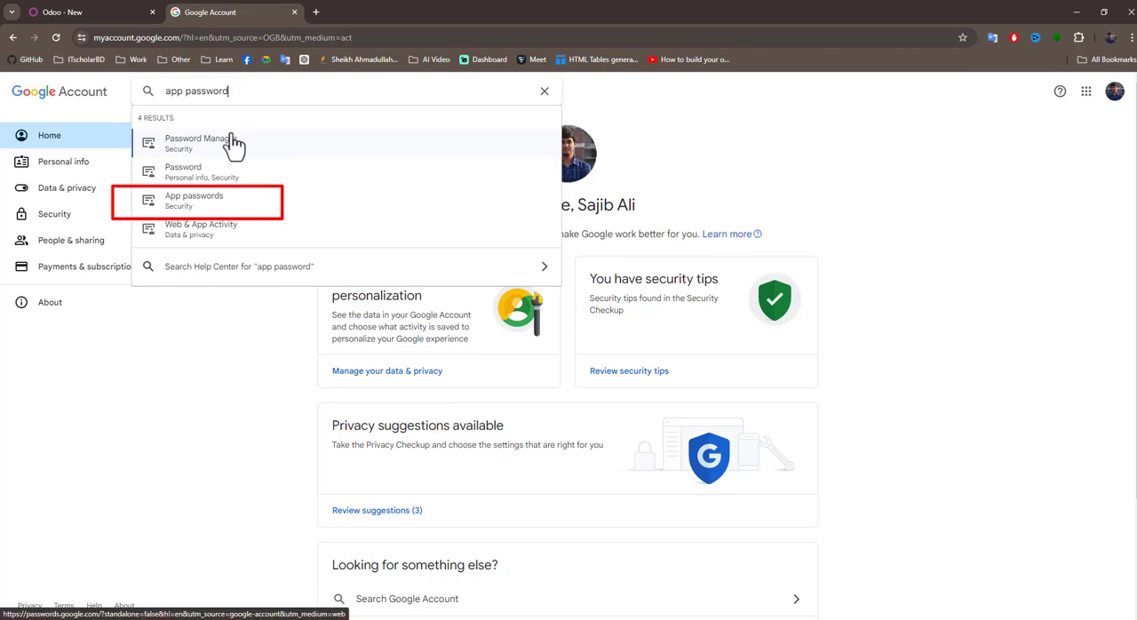
left_click(203, 201)
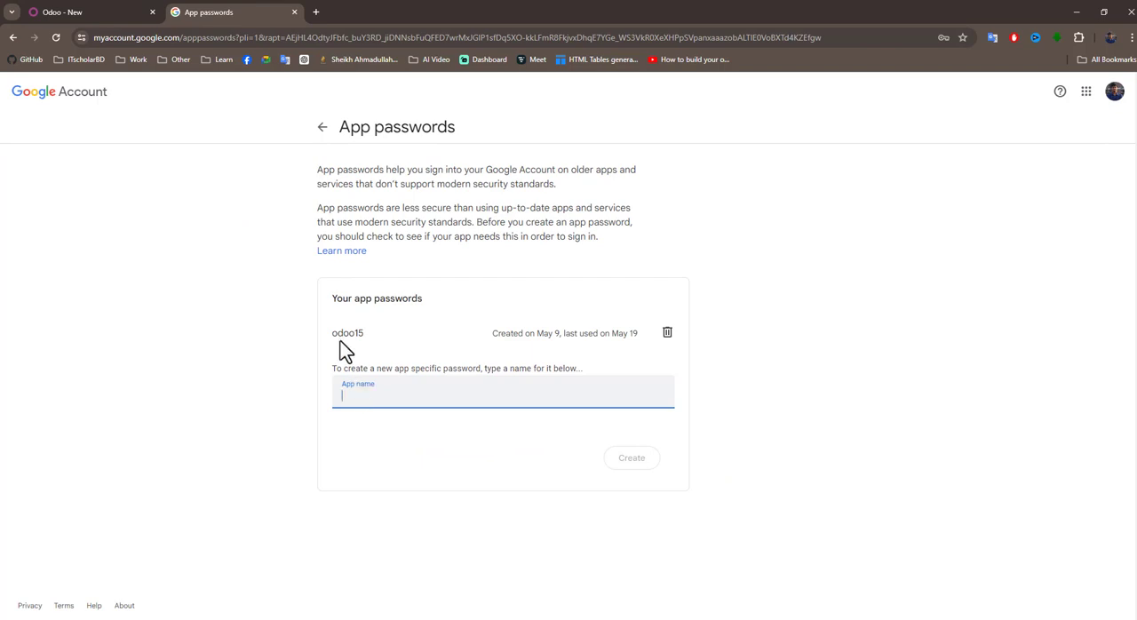
mouse_move(373, 400)
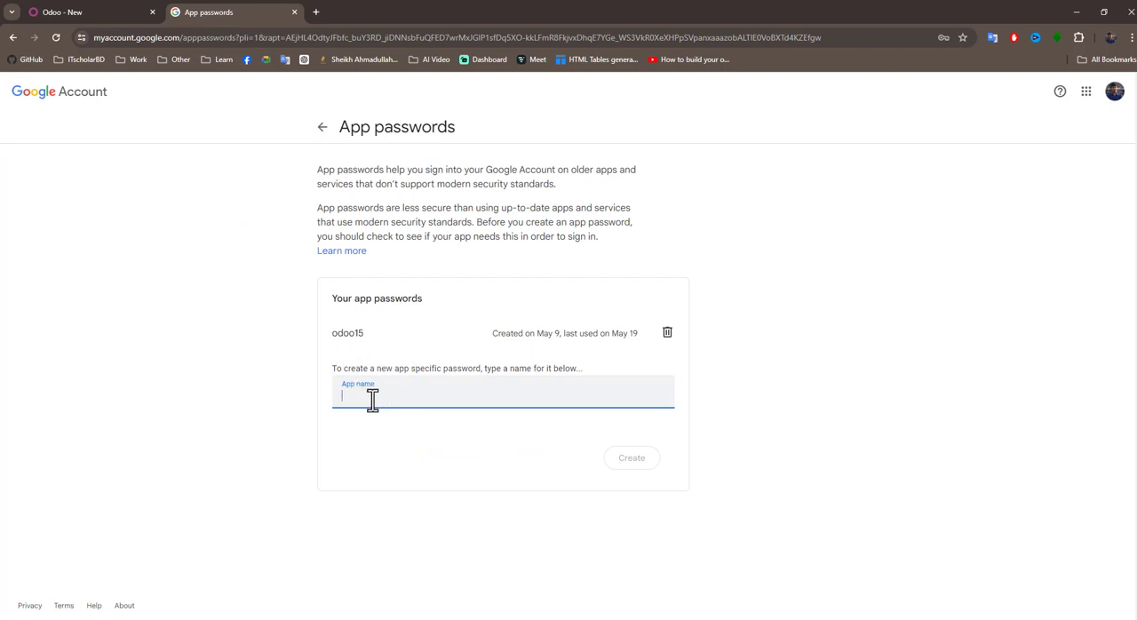
mouse_move(537, 166)
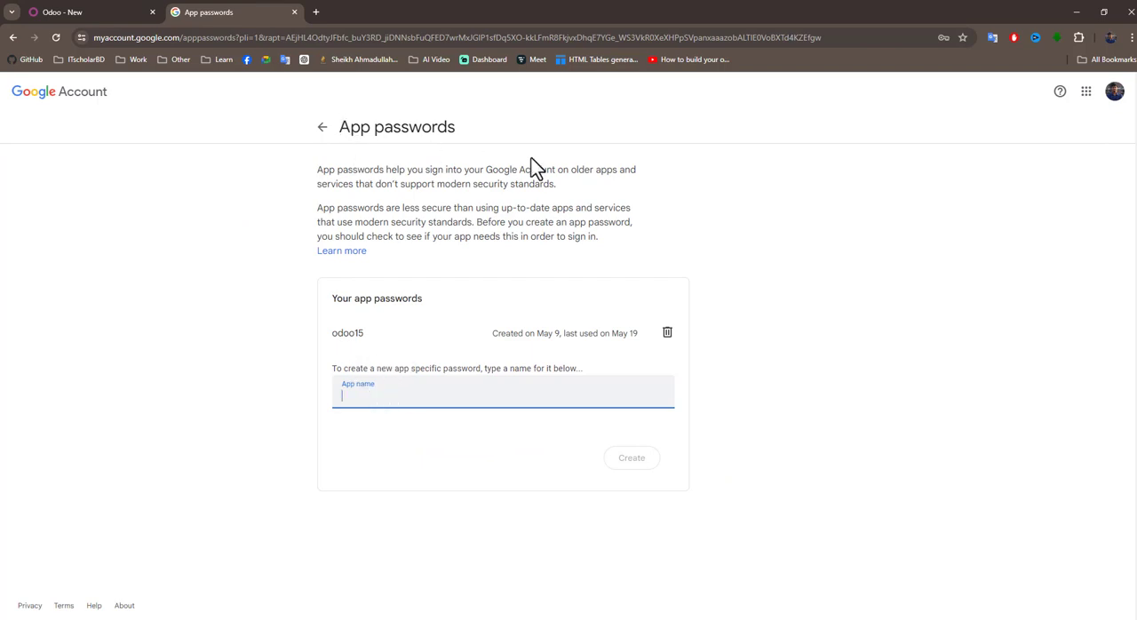
Create an app password named 'Outgoing for odoo15' and show the generated password.
left_click(503, 398)
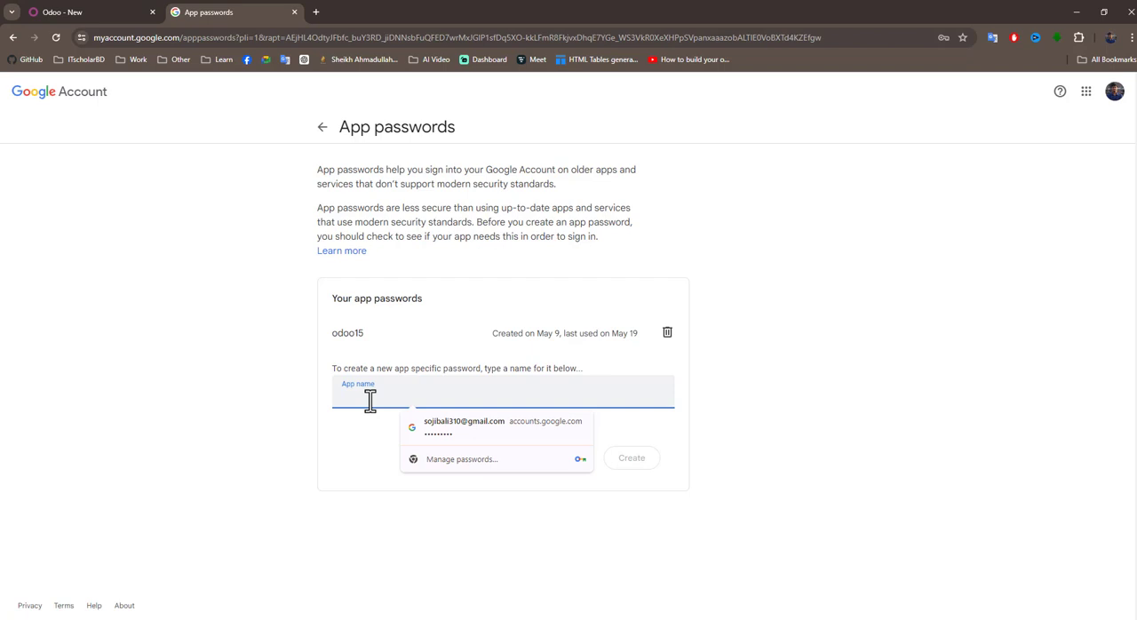
type("Outgoing for odoo")
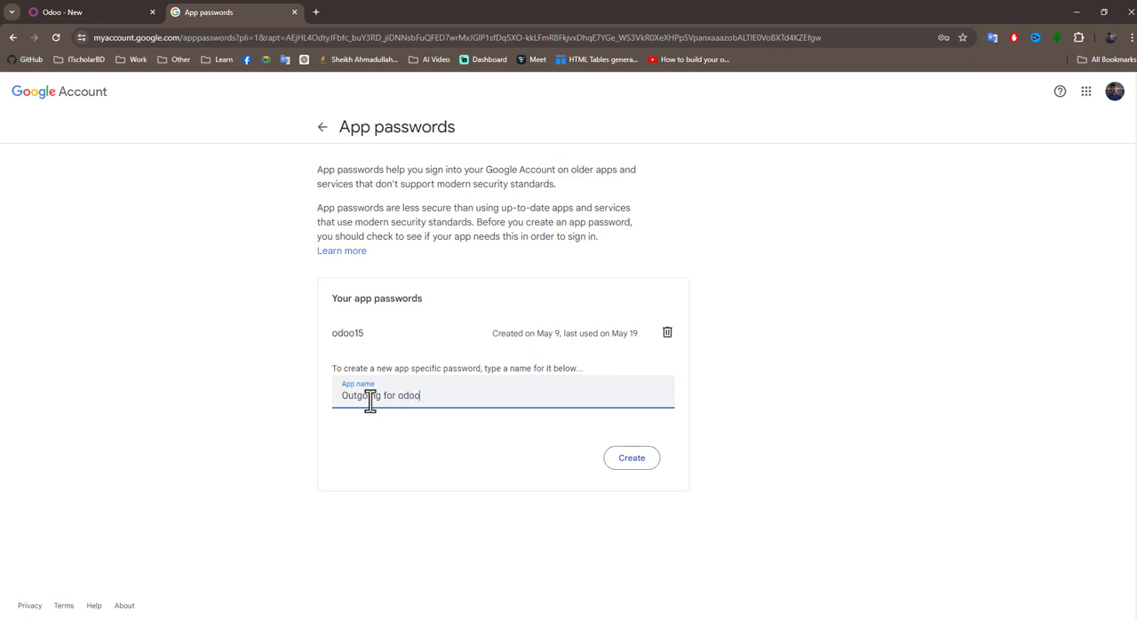
type("15")
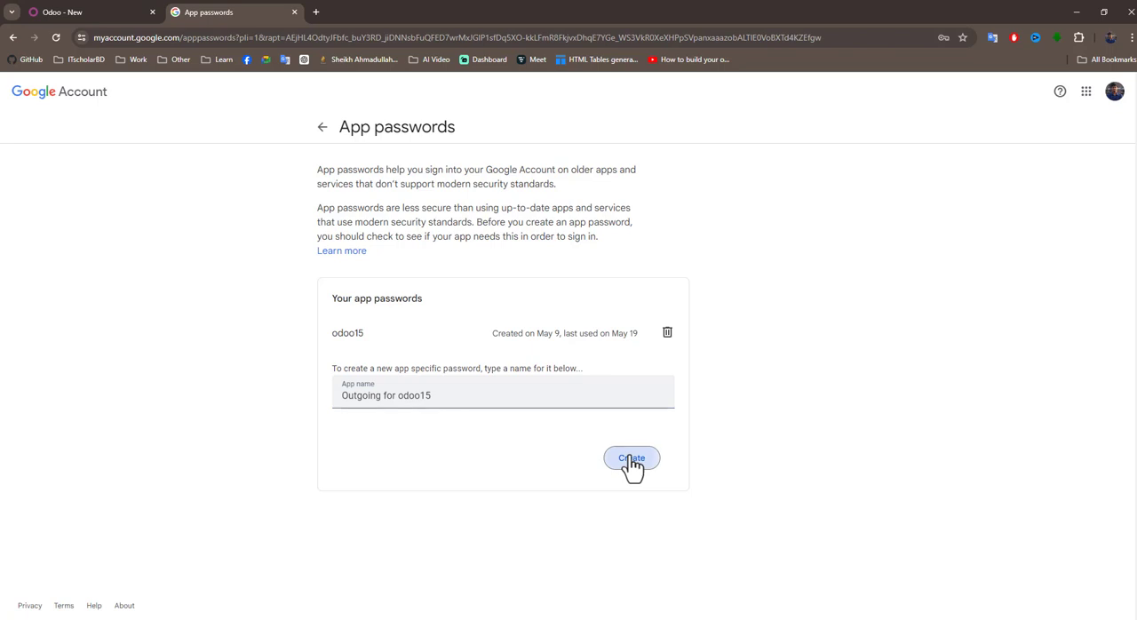
left_click(632, 459)
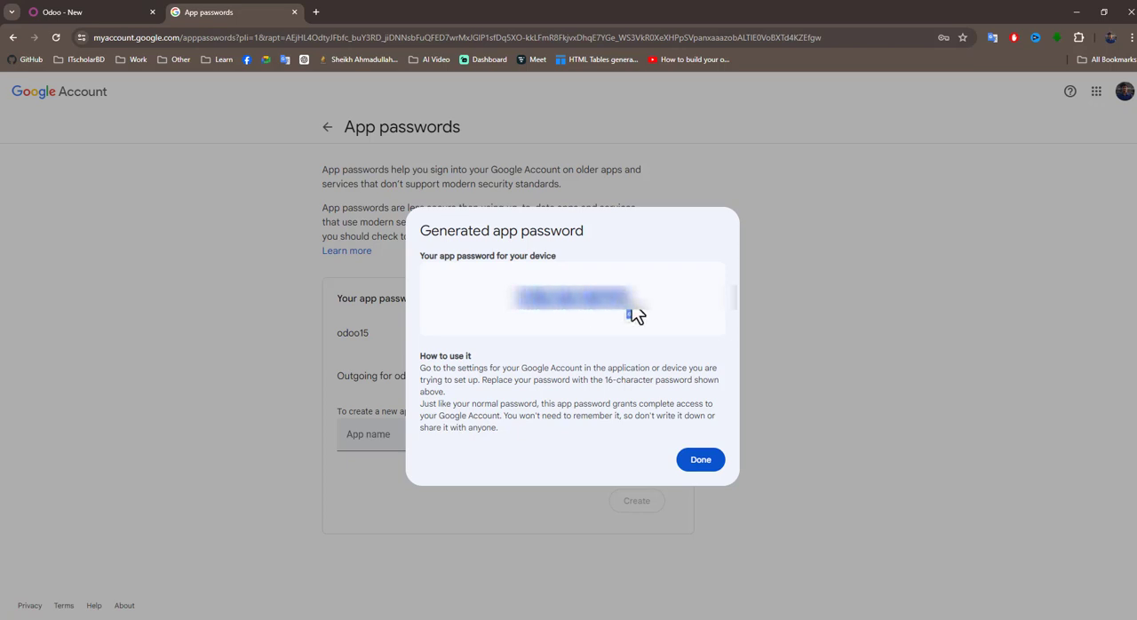
mouse_move(618, 316)
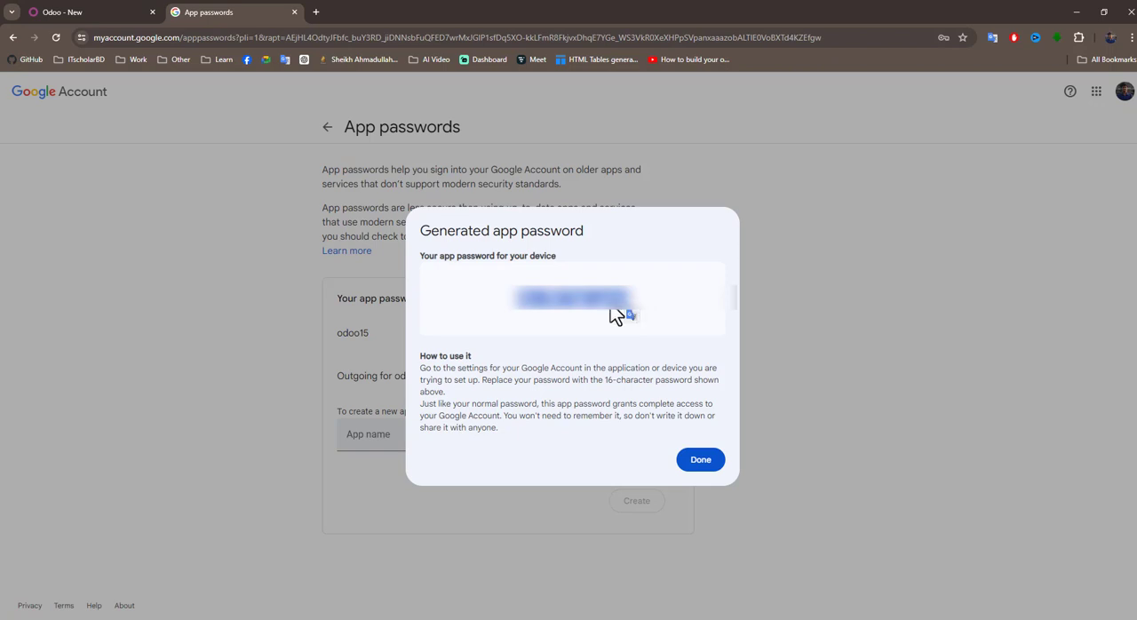
left_click(86, 10)
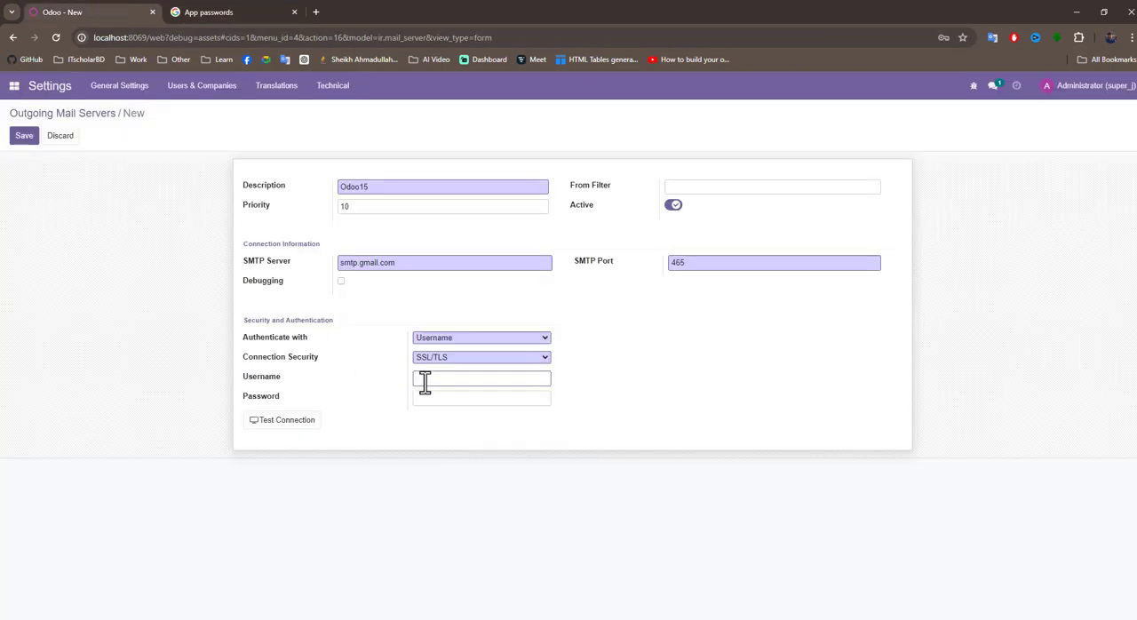
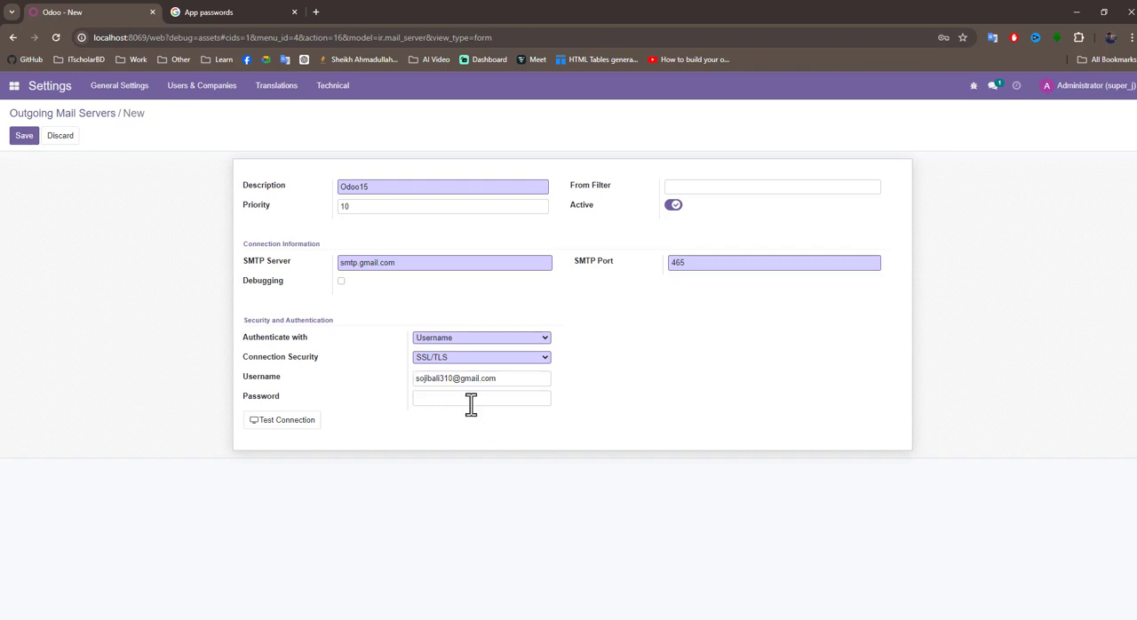
left_click(480, 397)
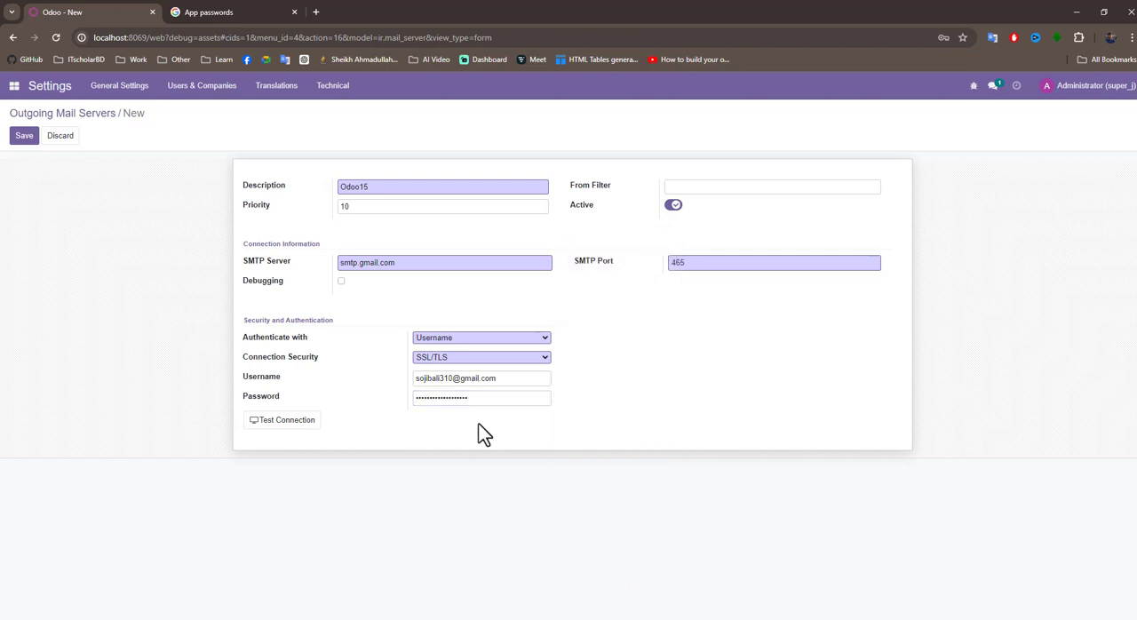
mouse_move(25, 135)
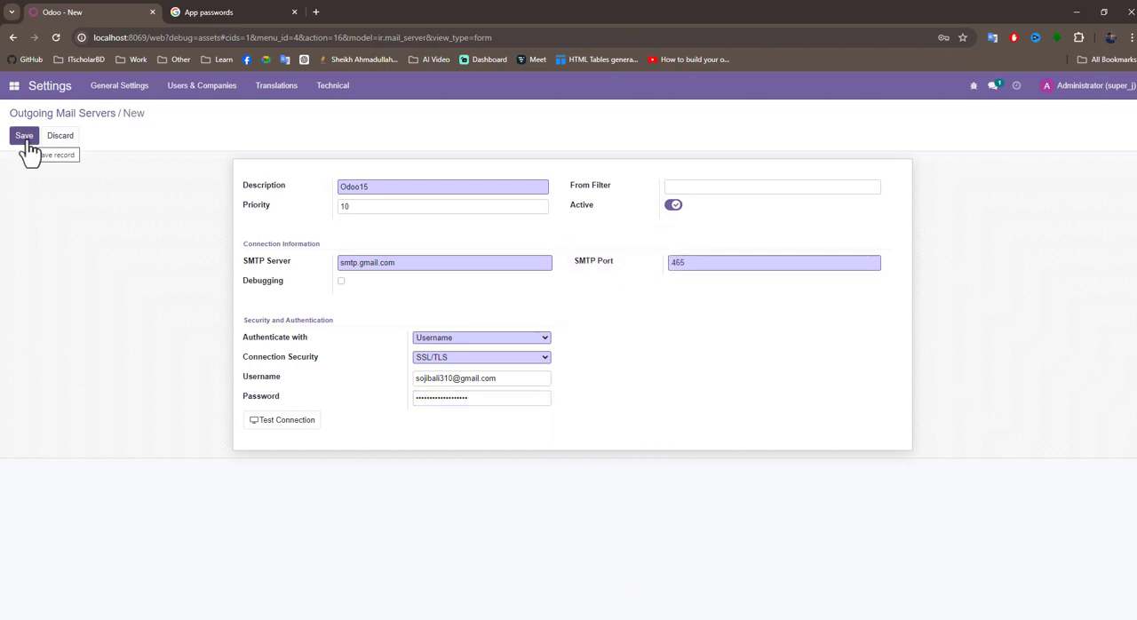
Save the mail server record, reopen it for editing and run Test Connection.
left_click(25, 135)
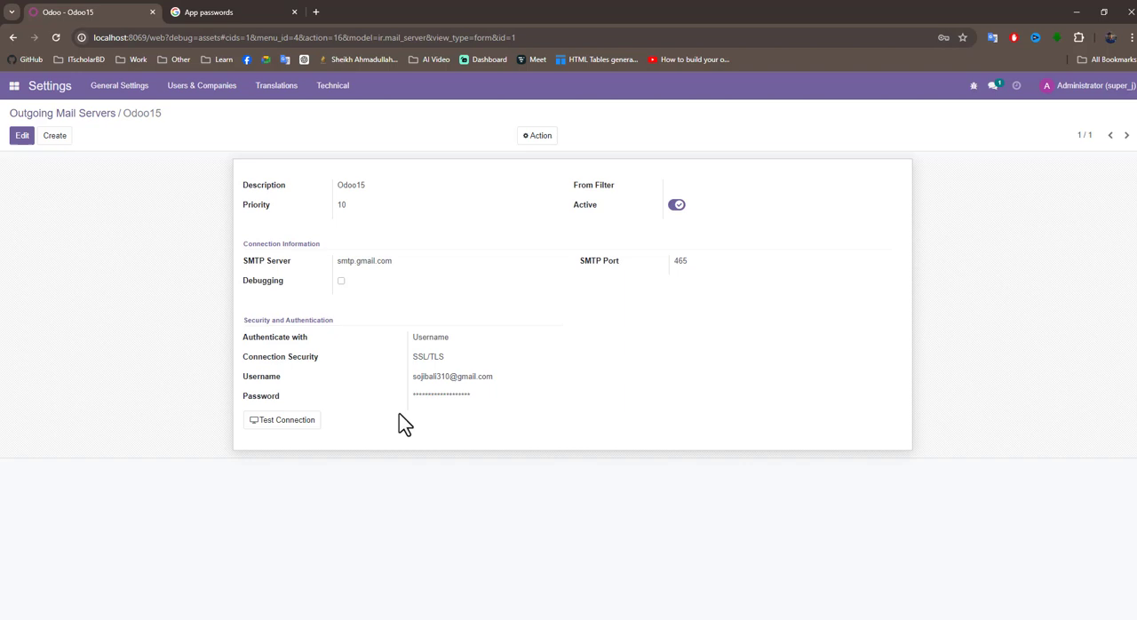
left_click(21, 135)
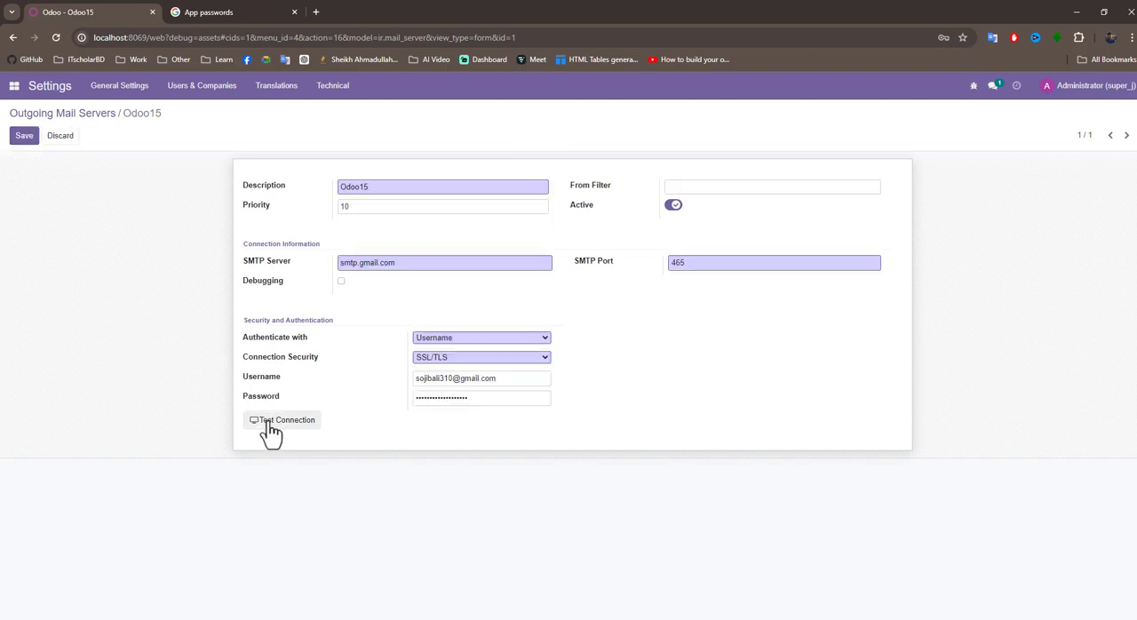
left_click(284, 419)
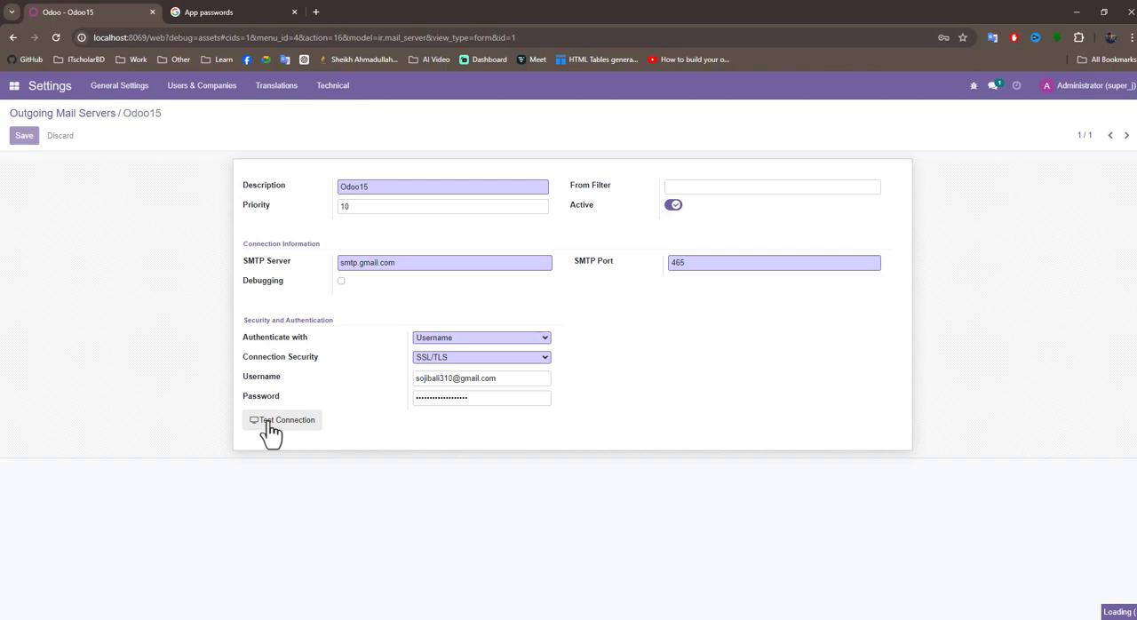
left_click(281, 419)
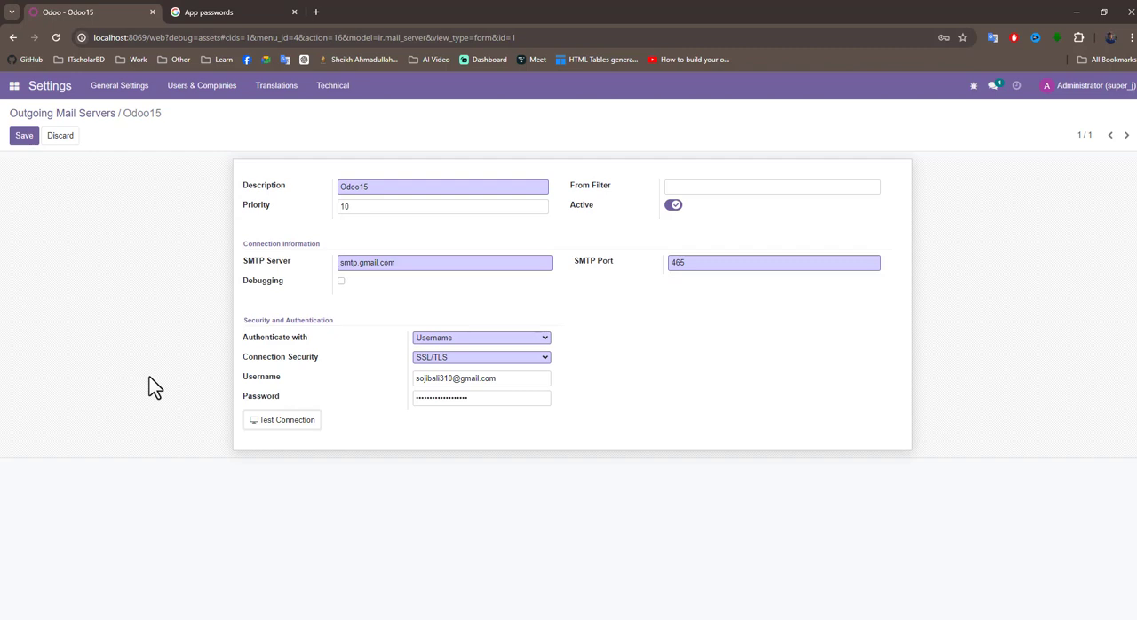
mouse_move(158, 387)
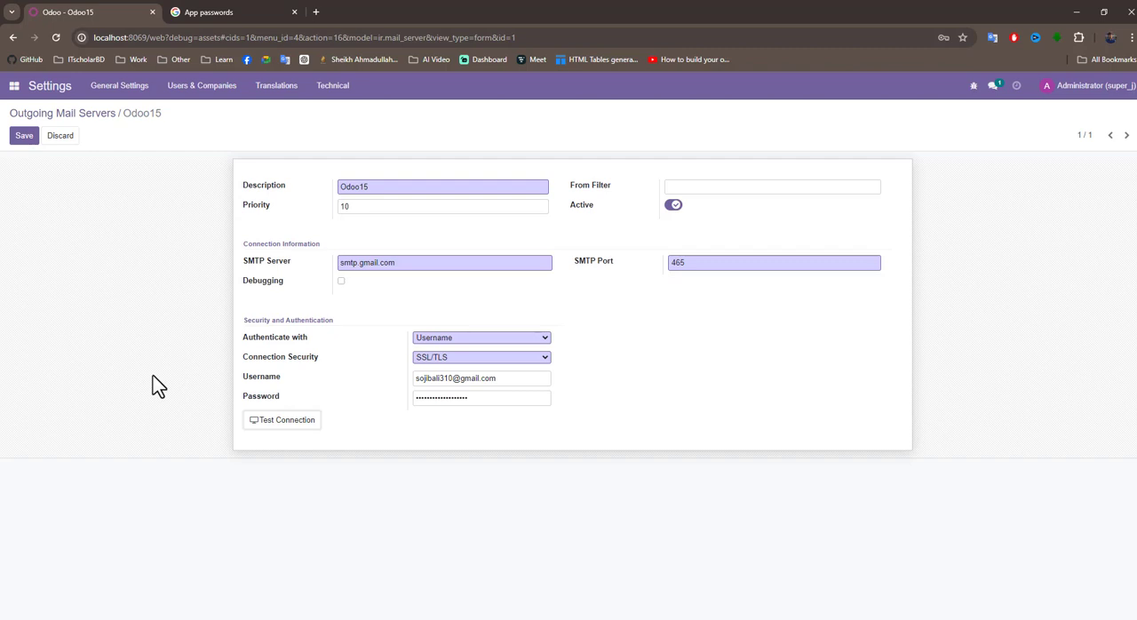
mouse_move(746, 258)
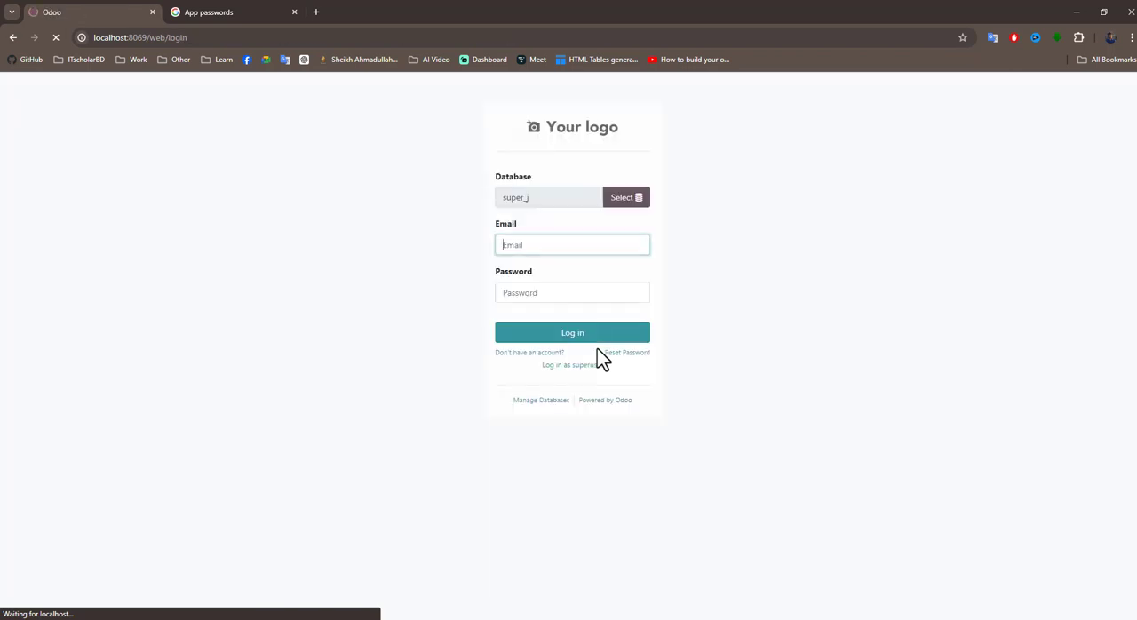
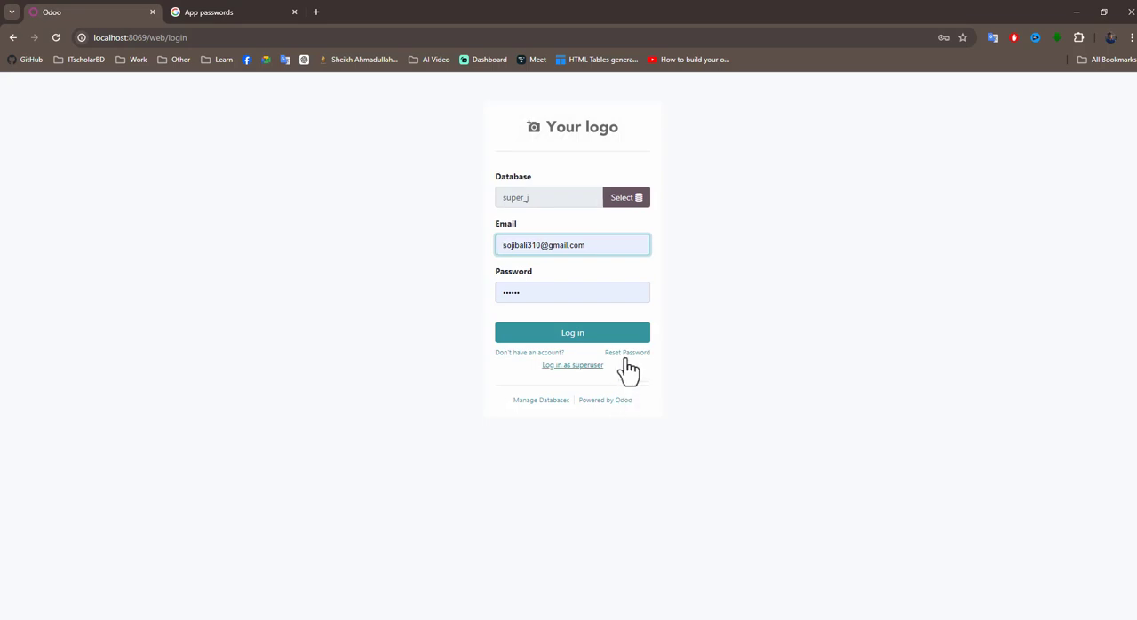
left_click(626, 352)
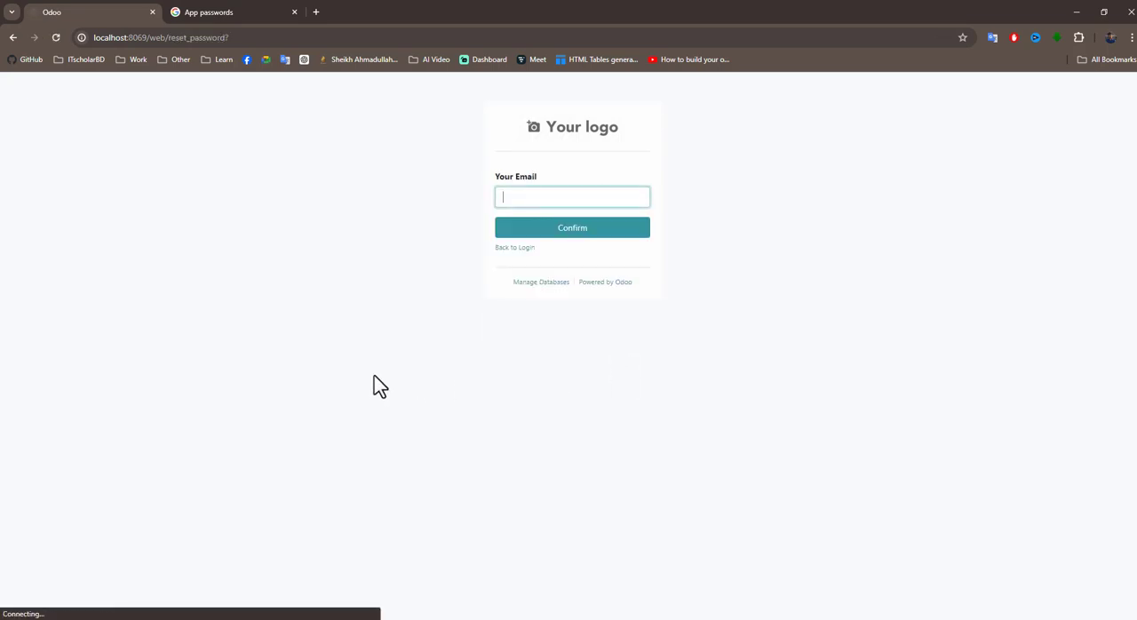
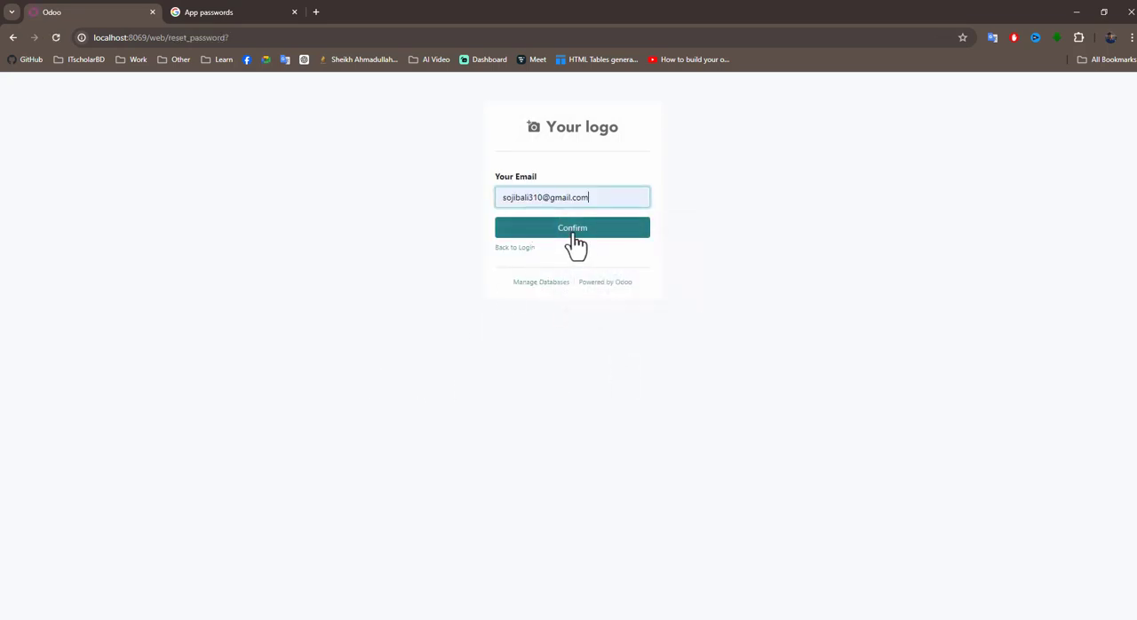
left_click(572, 227)
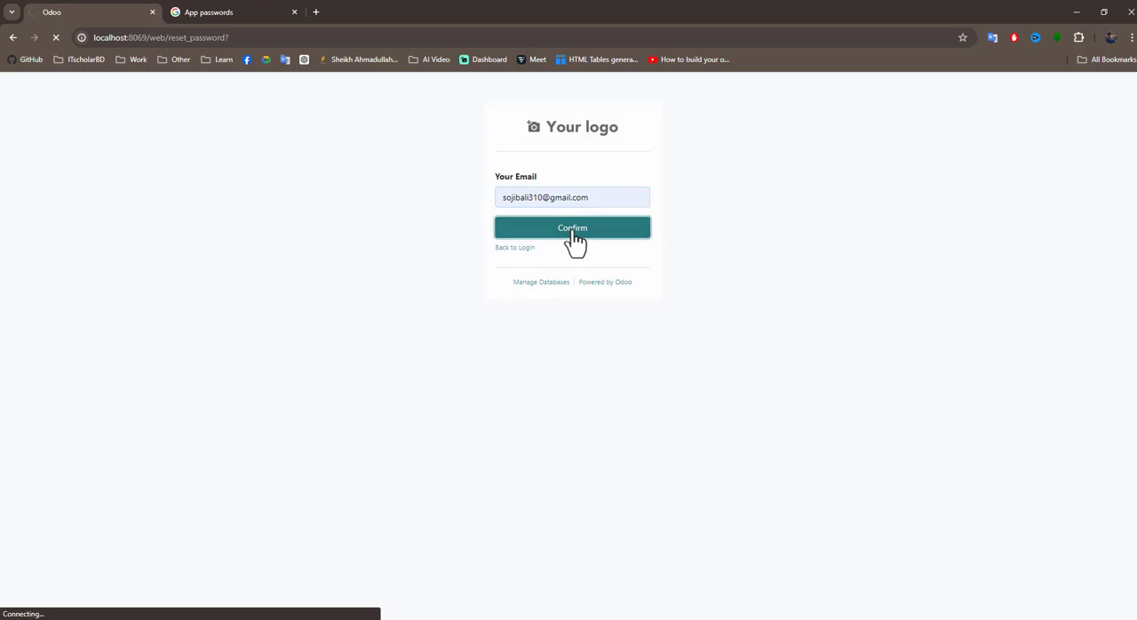
left_click(572, 228)
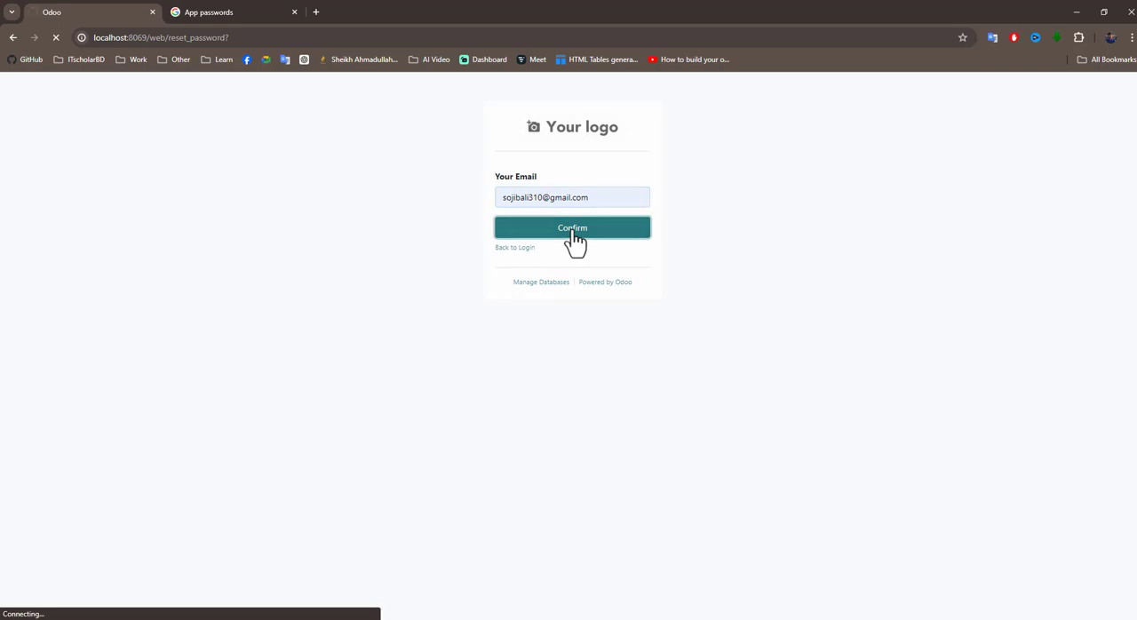
left_click(572, 227)
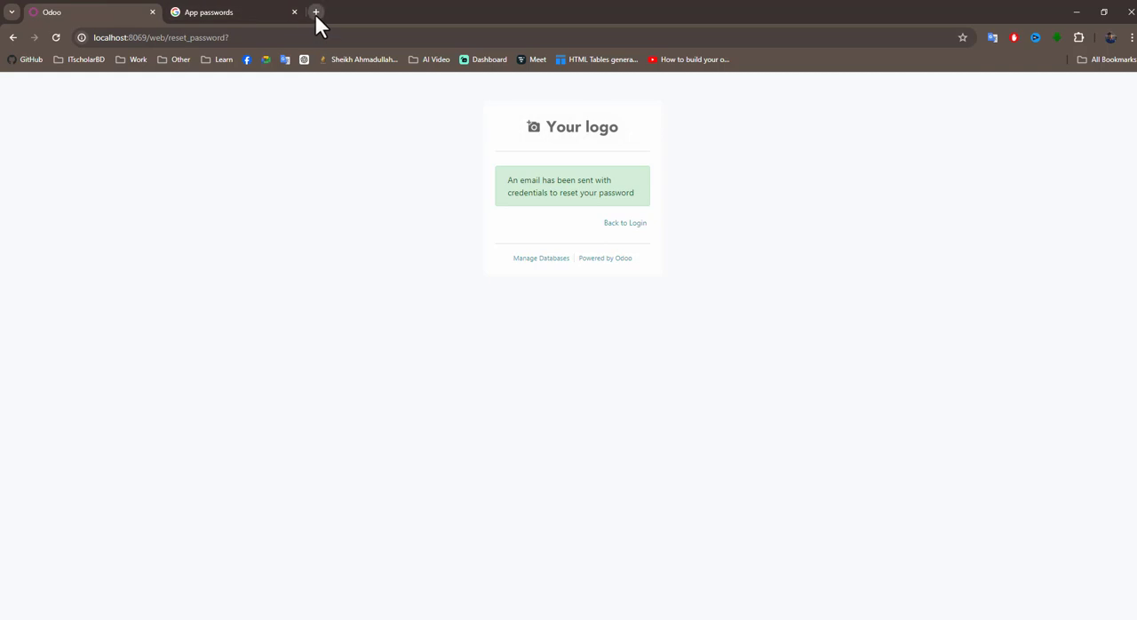
In Gmail, find the arrived 'Password reset' email from Odoo and follow it.
left_click(316, 11)
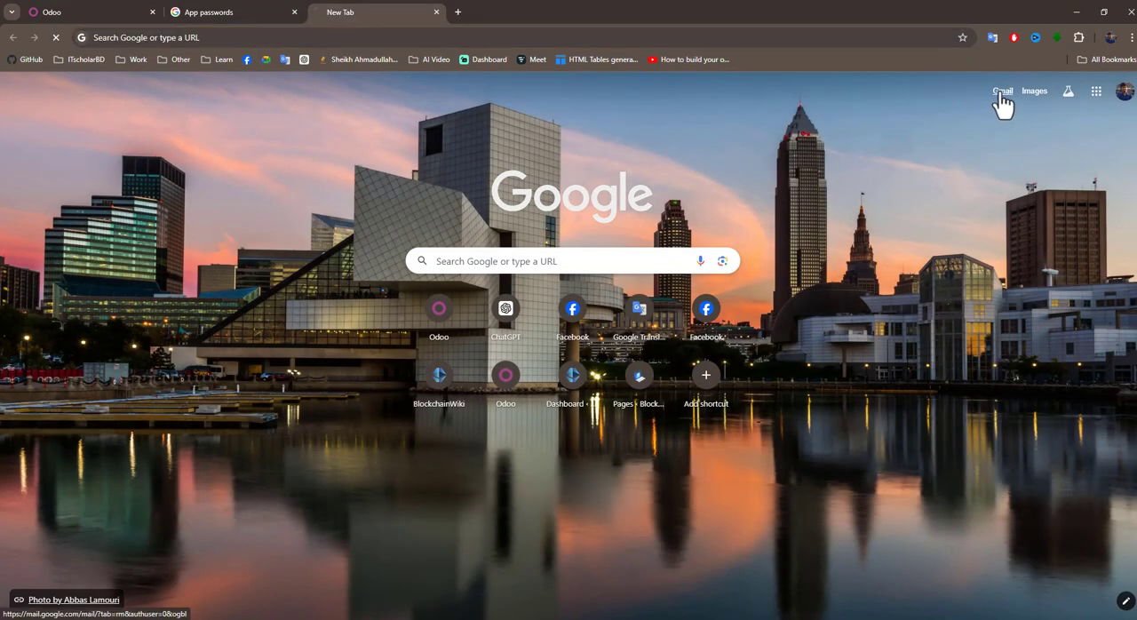
left_click(1002, 90)
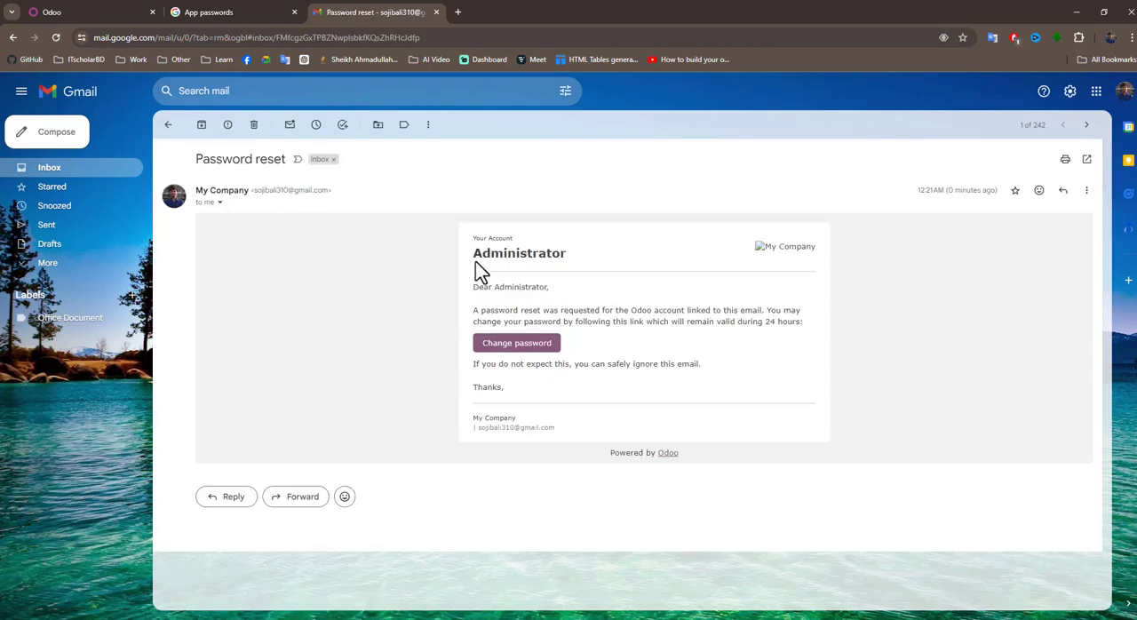
mouse_move(540, 327)
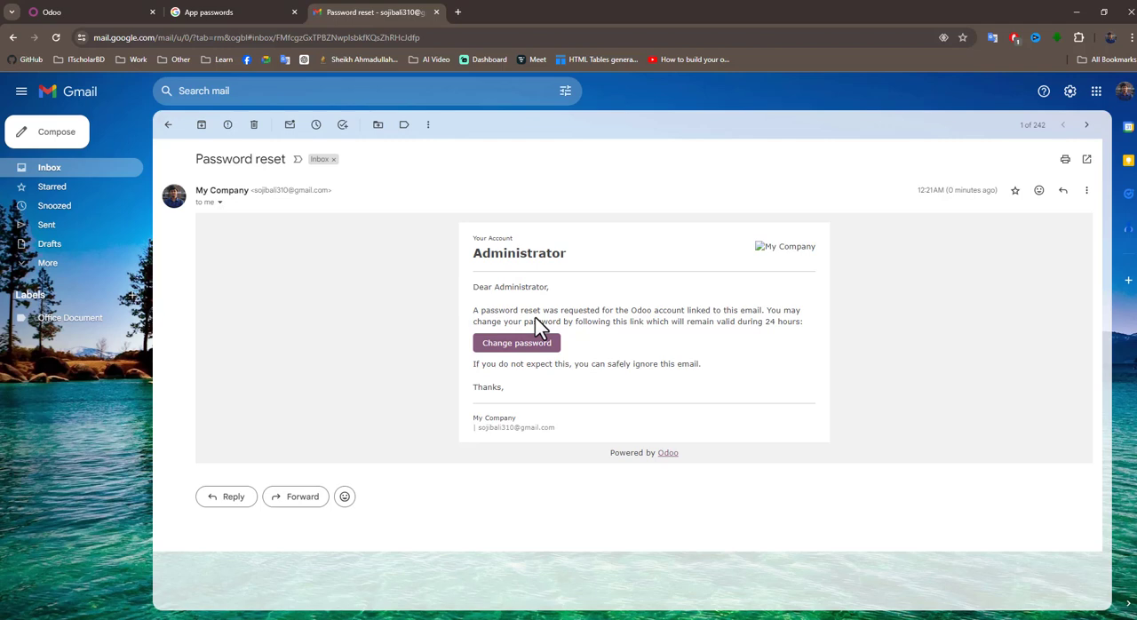
mouse_move(451, 348)
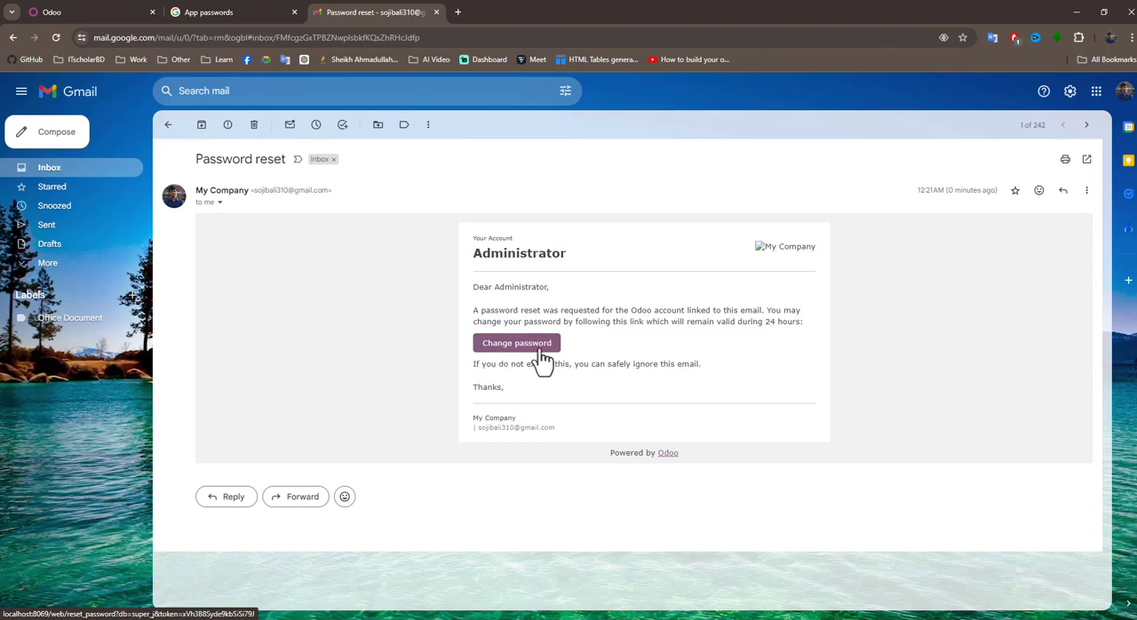
left_click(516, 343)
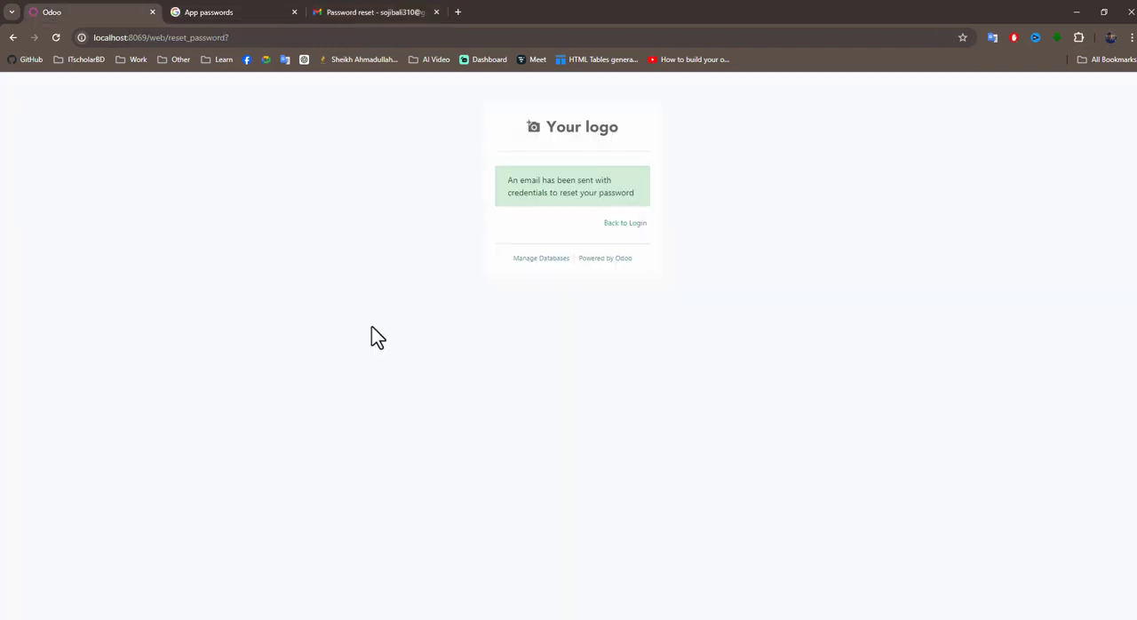